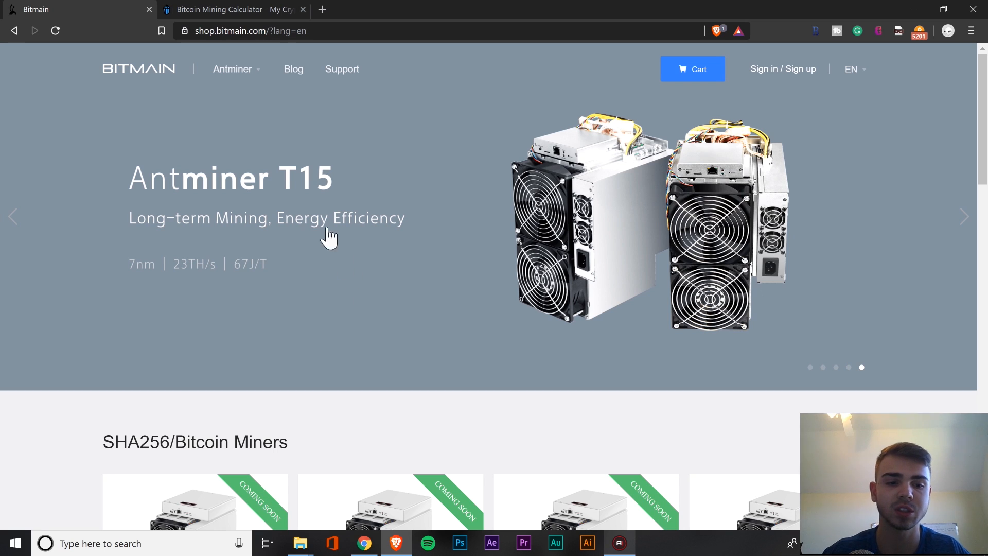
Scroll the Bitmain shop down to the SHA256/Bitcoin Miners grid with the four Antminer S17 models.
scroll(down, 3)
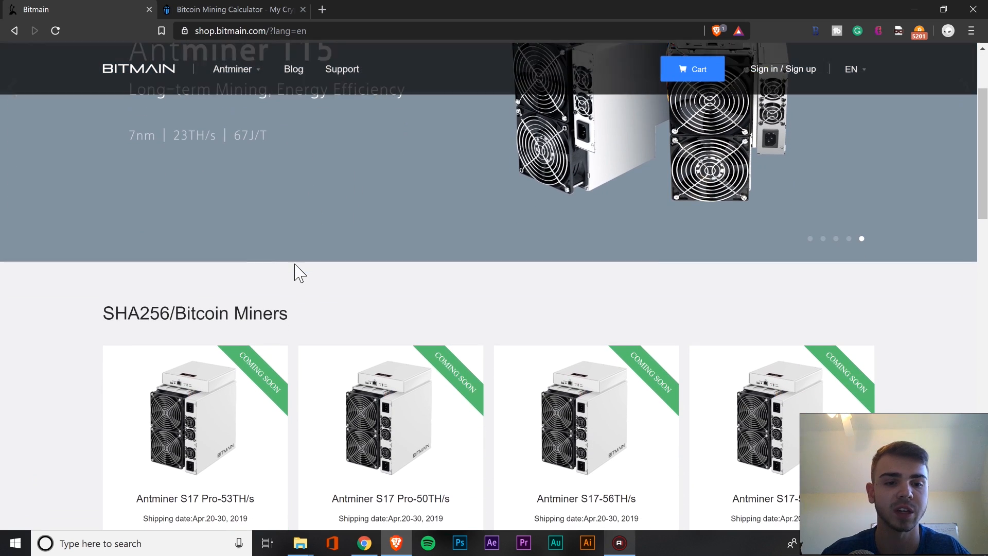
scroll(down, 3)
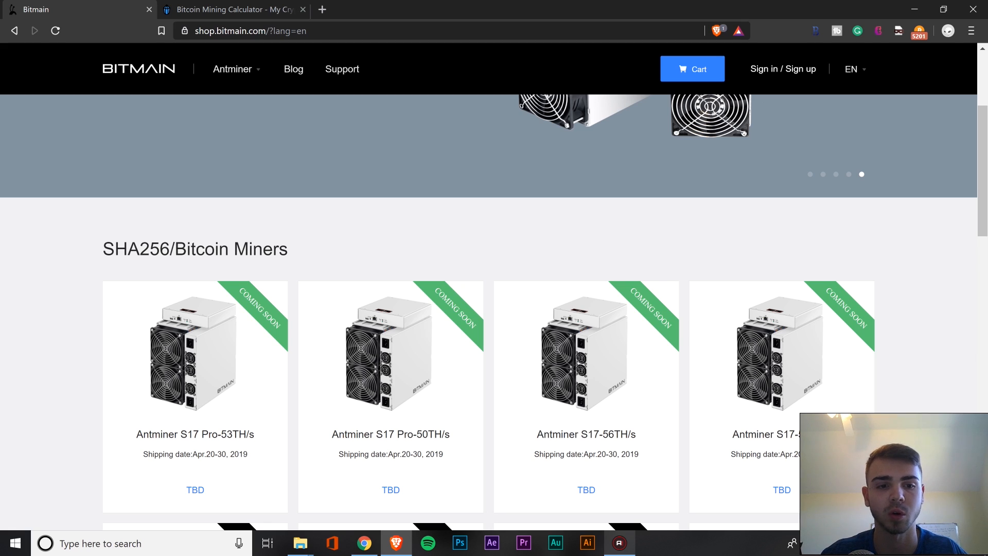
scroll(down, 3)
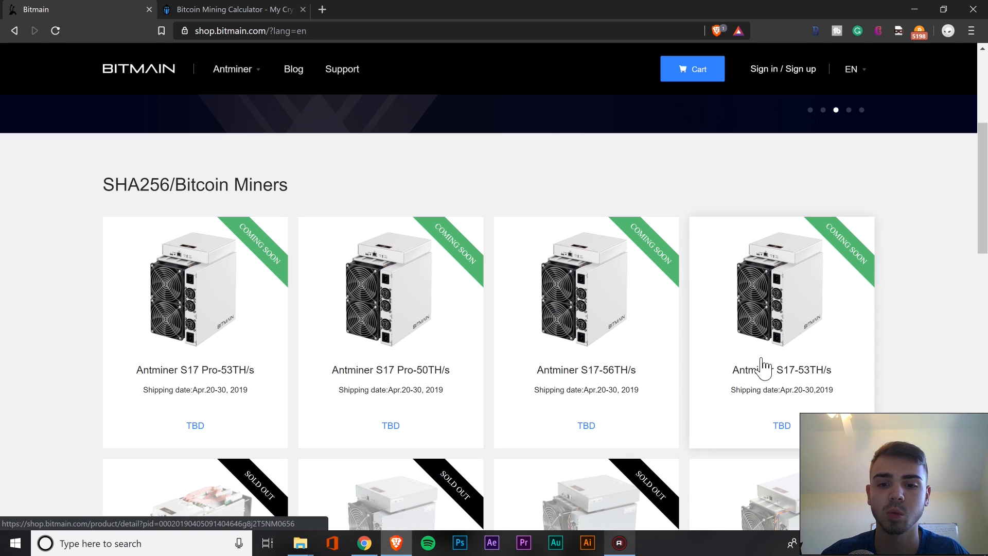
mouse_move(631, 180)
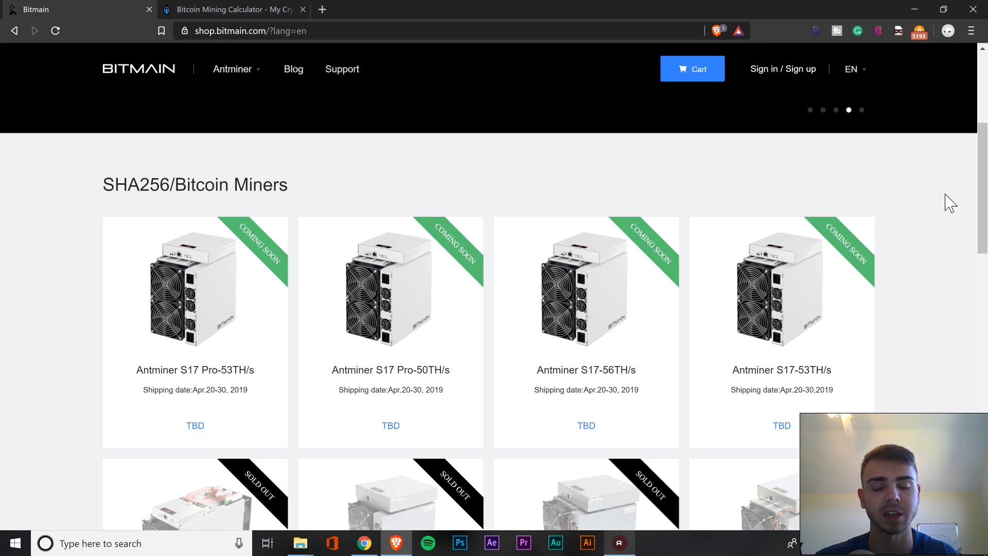
mouse_move(243, 330)
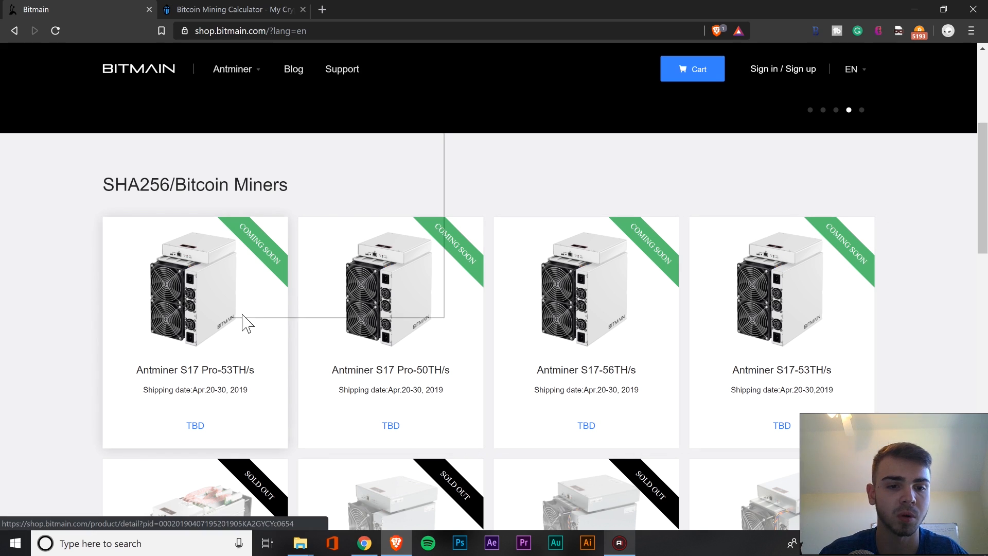
Open the S17 Pro-50TH/s and S17-53TH/s listings in new tabs from the product grid.
right_click(369, 294)
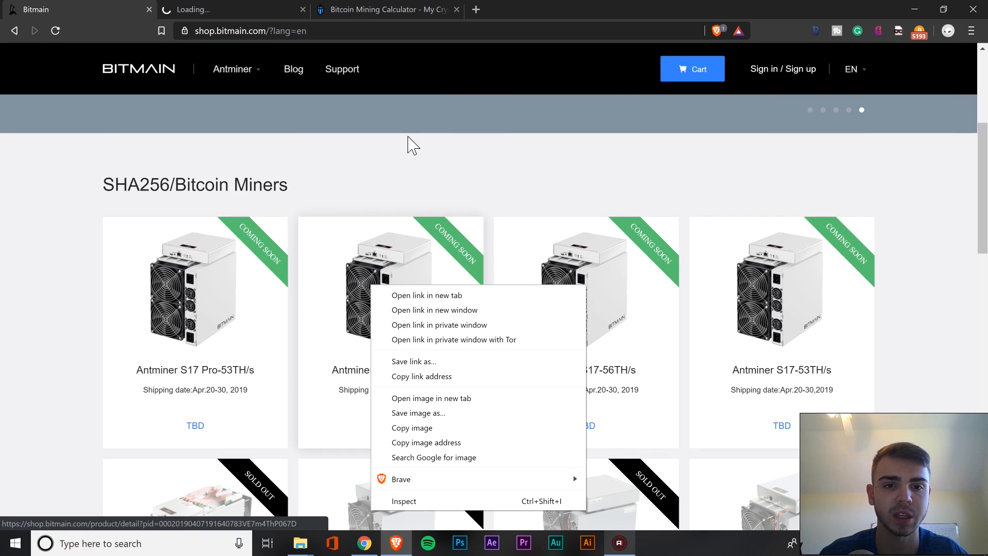
click(428, 294)
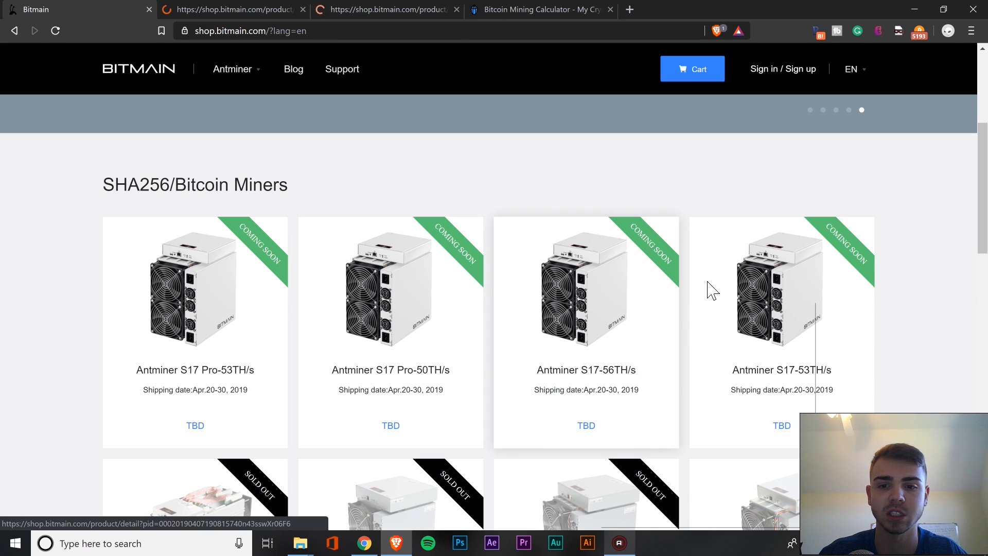
right_click(787, 298)
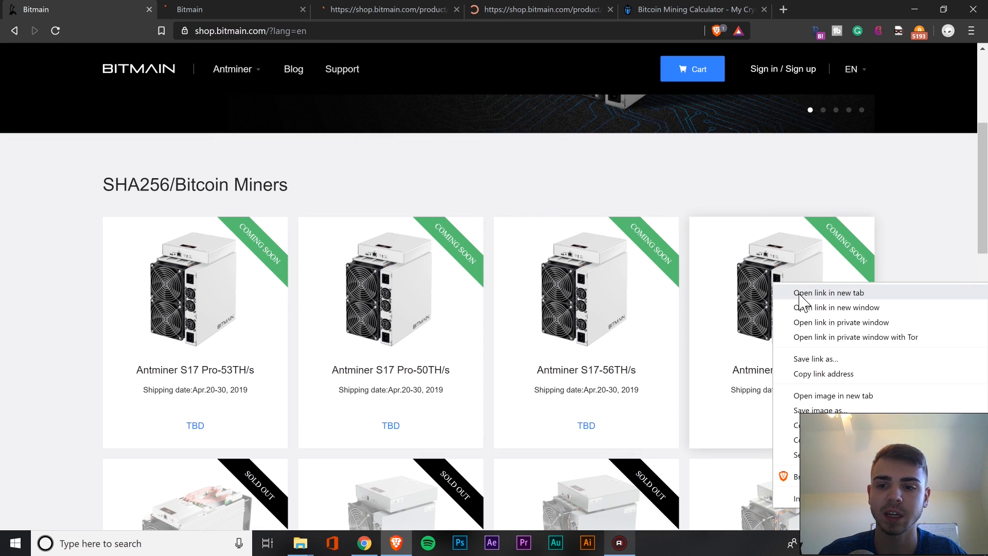
click(829, 292)
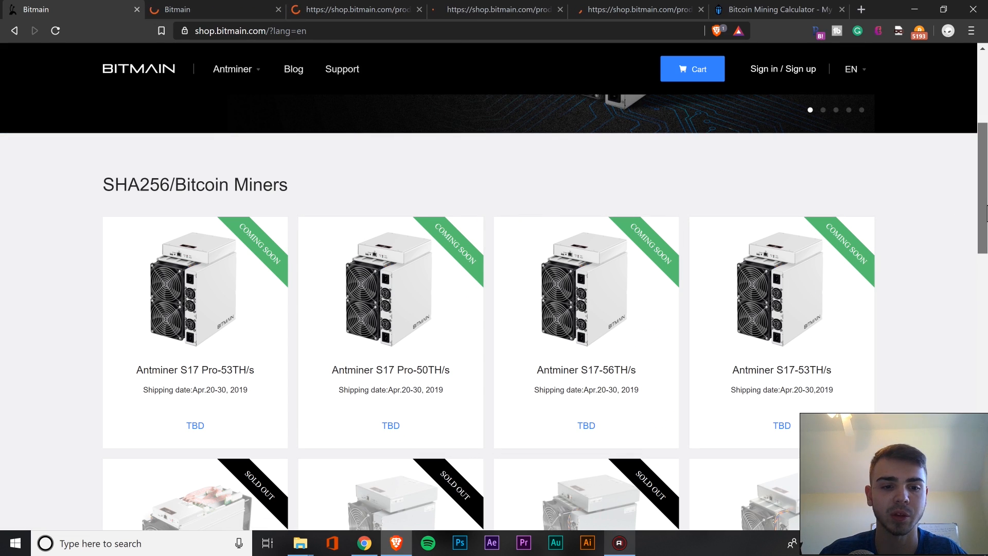
scroll(down, 3)
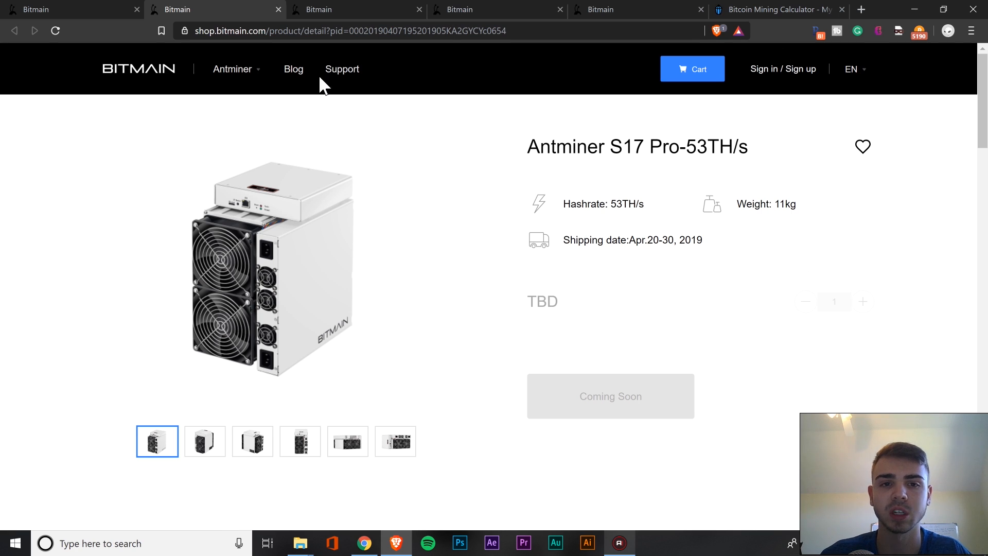
mouse_move(294, 78)
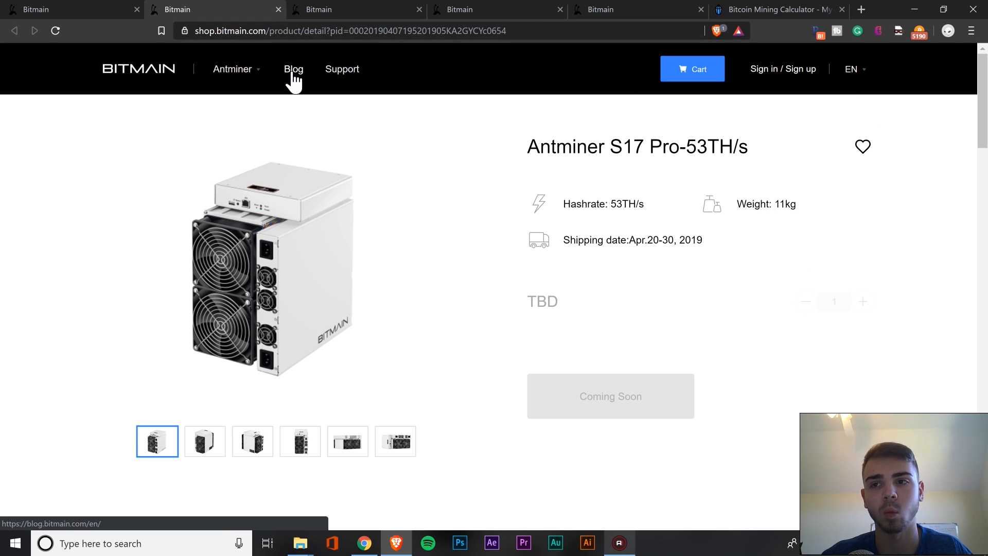
drag(564, 240, 695, 240)
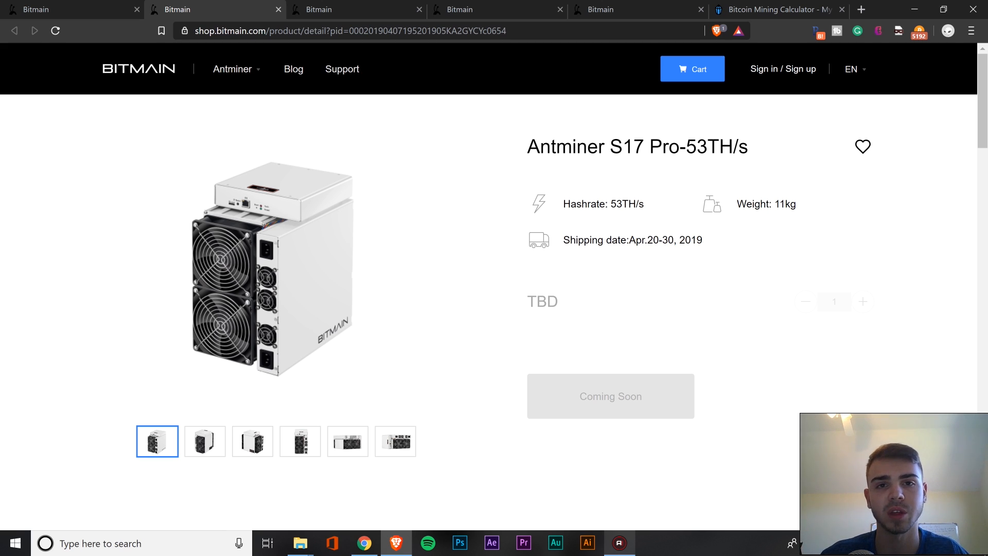
scroll(down, 3)
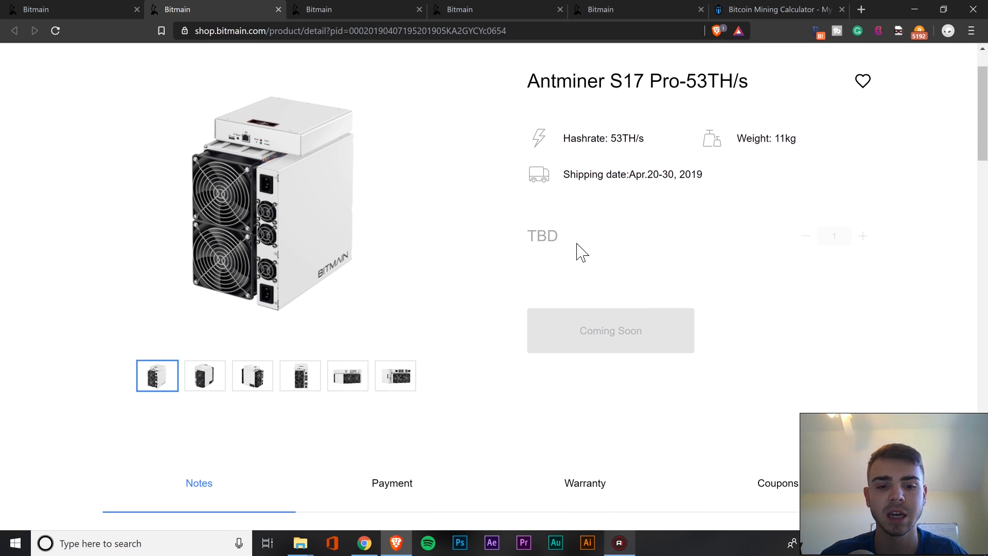
scroll(down, 3)
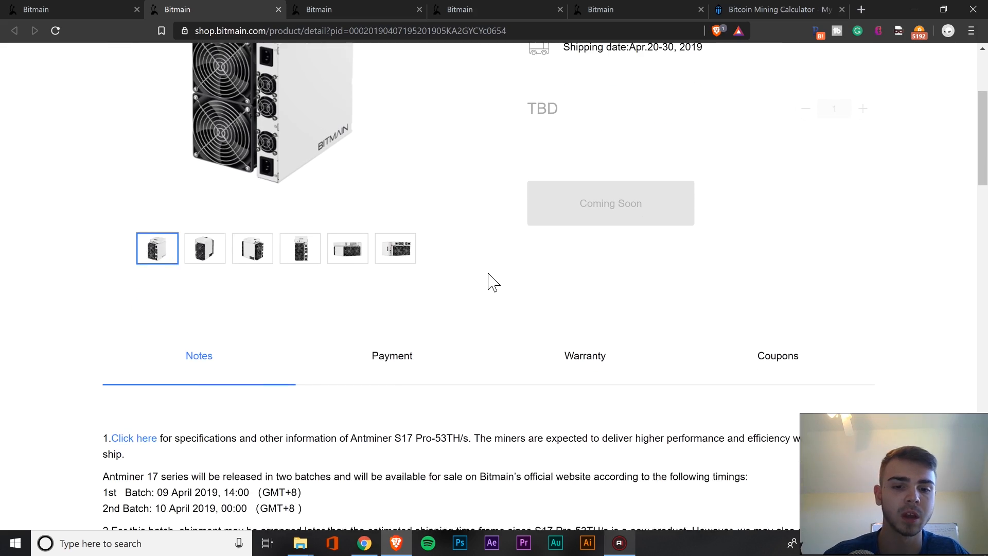
scroll(down, 3)
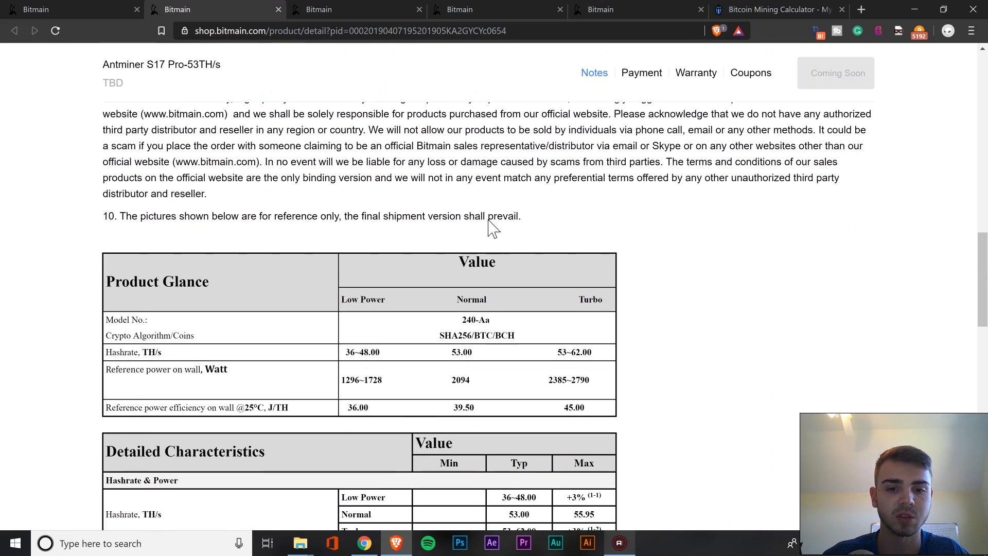
scroll(down, 3)
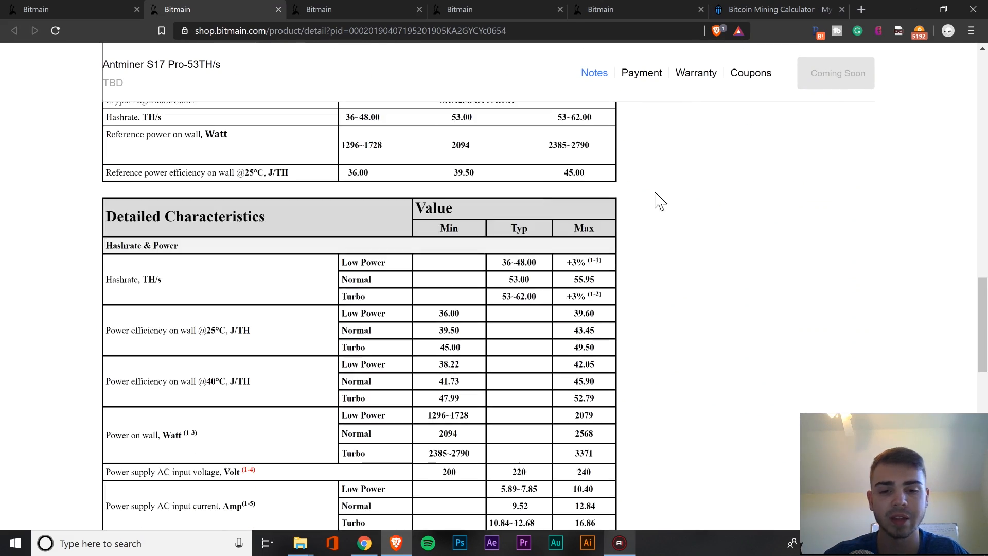
mouse_move(682, 233)
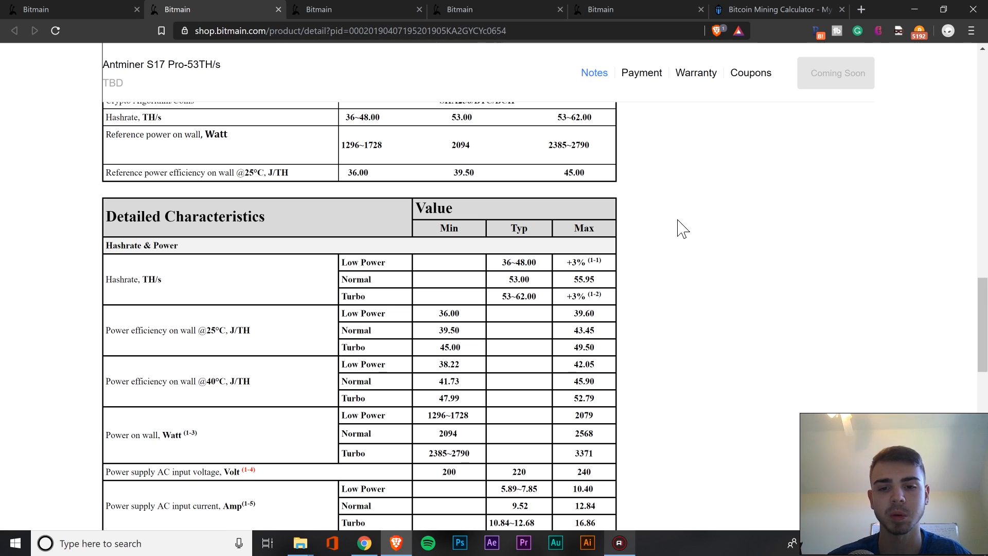
double_click(449, 433)
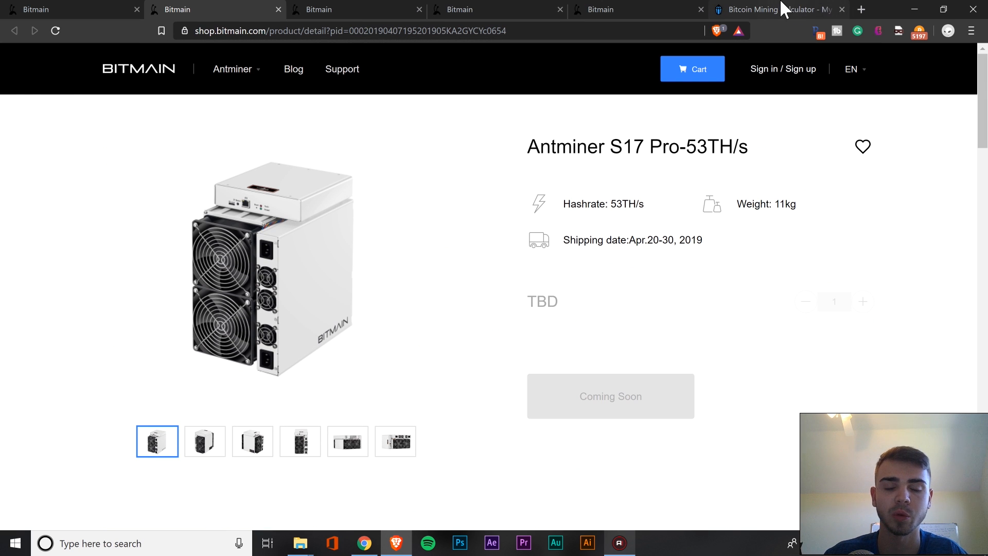
In the mining calculator enter 53 TH/s hashrate and 2094 W power, showing about $5.74 daily profit.
click(783, 9)
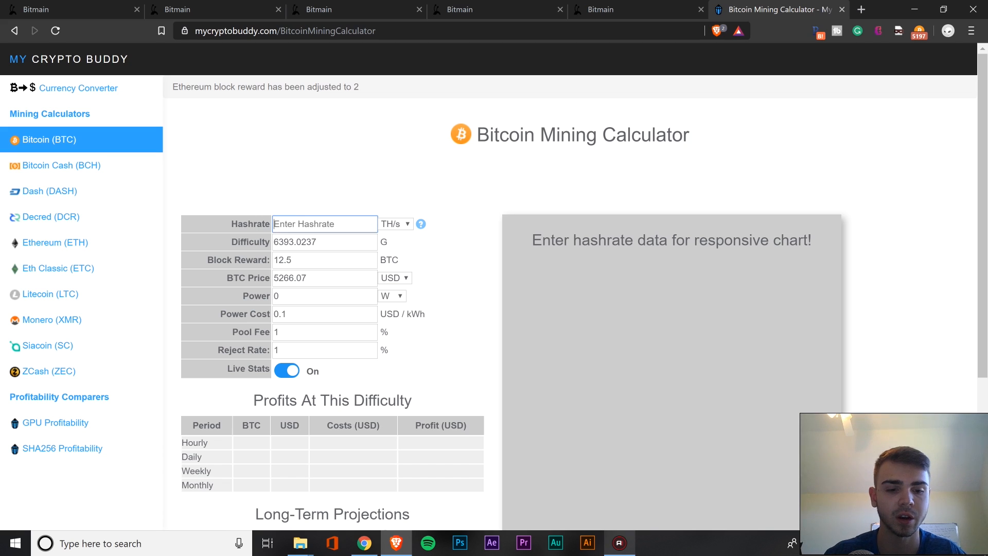
text(53)
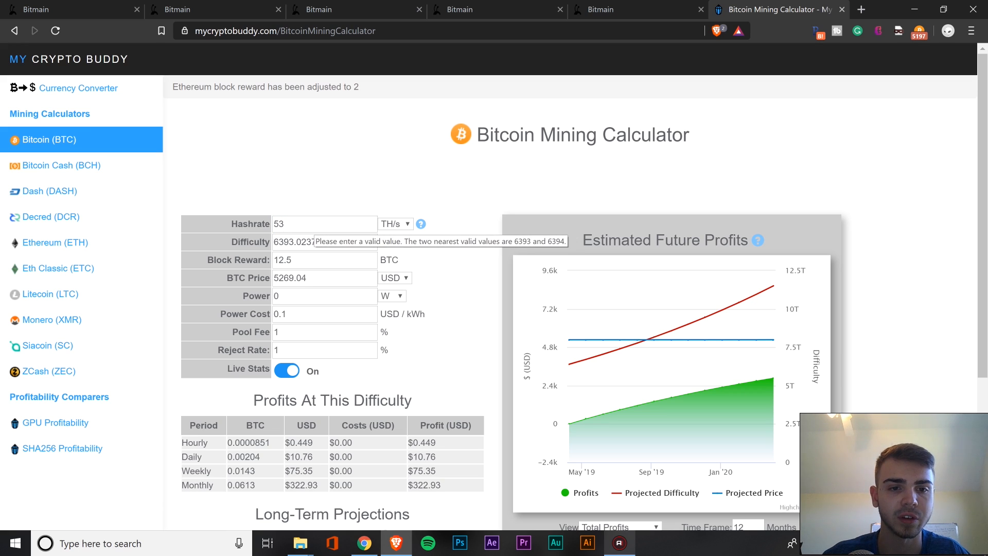
click(324, 297)
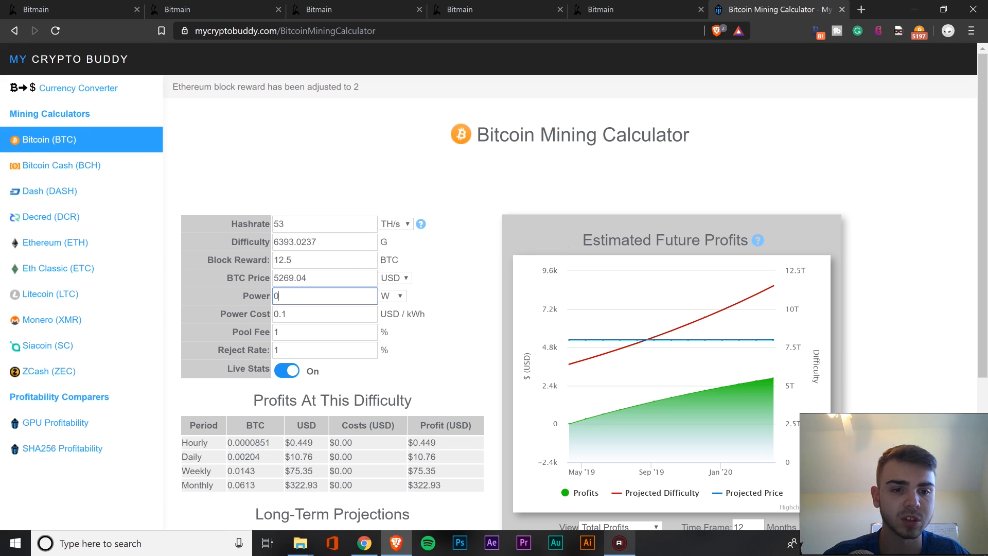
text(2094)
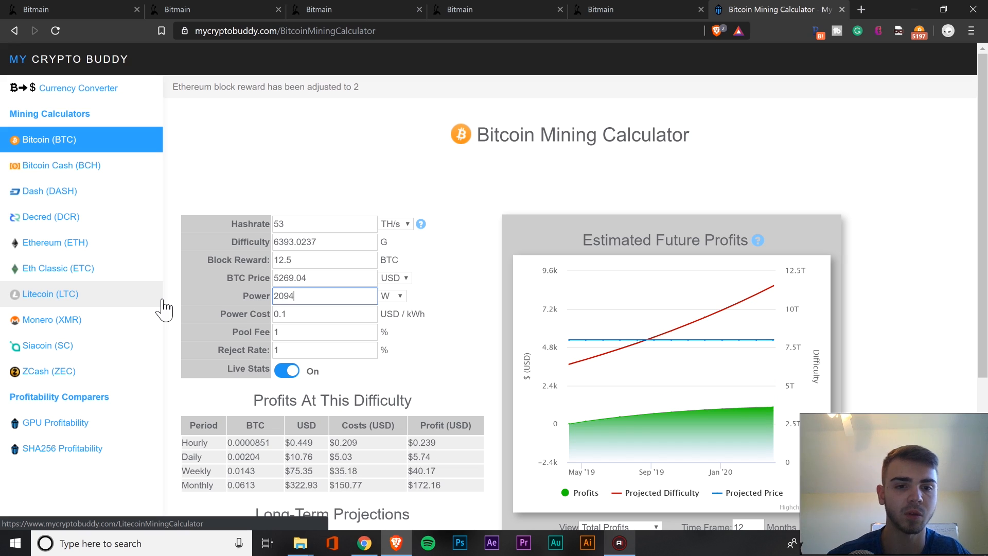
scroll(down, 3)
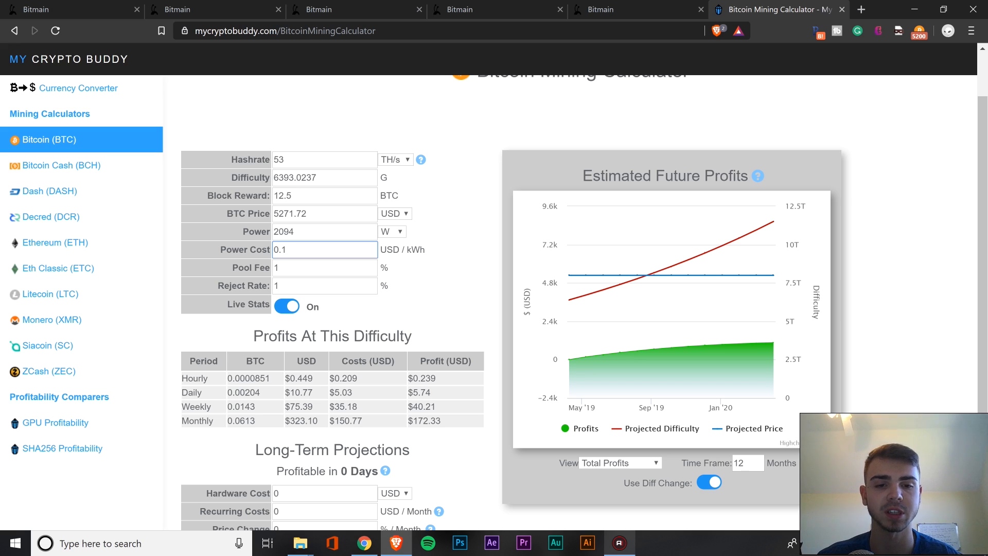
In Long-Term Projections enter 2000 USD hardware cost and a 5% monthly price change.
scroll(down, 3)
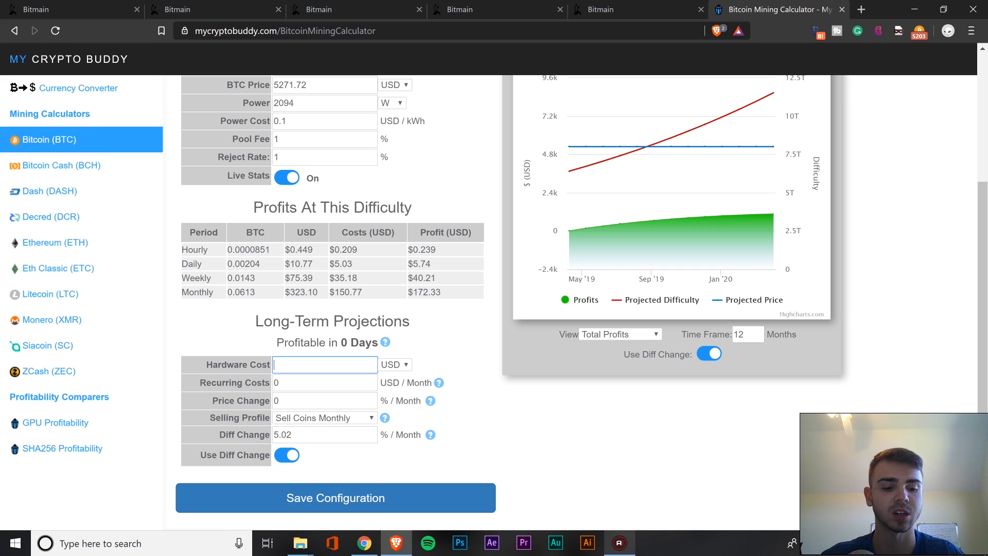
text(2000)
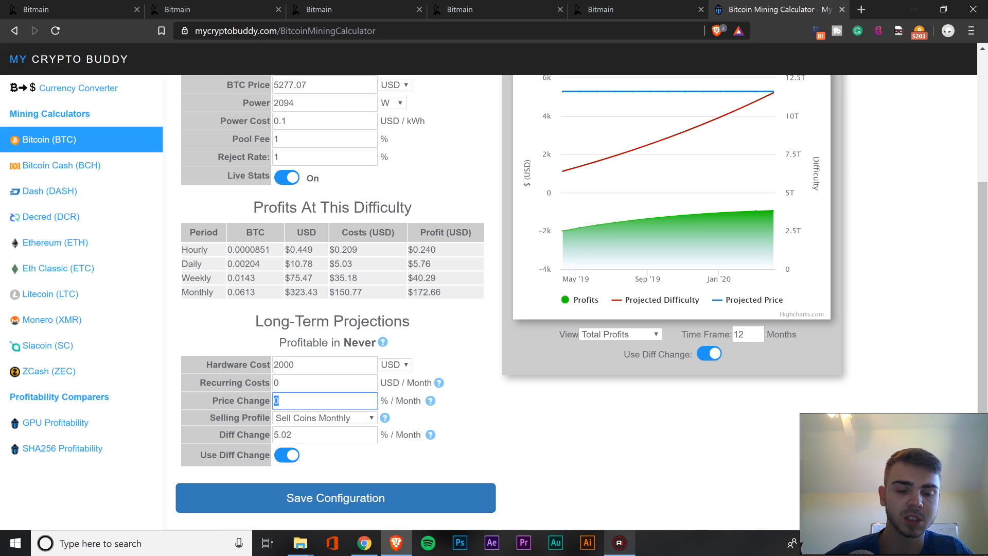
key(Backspace)
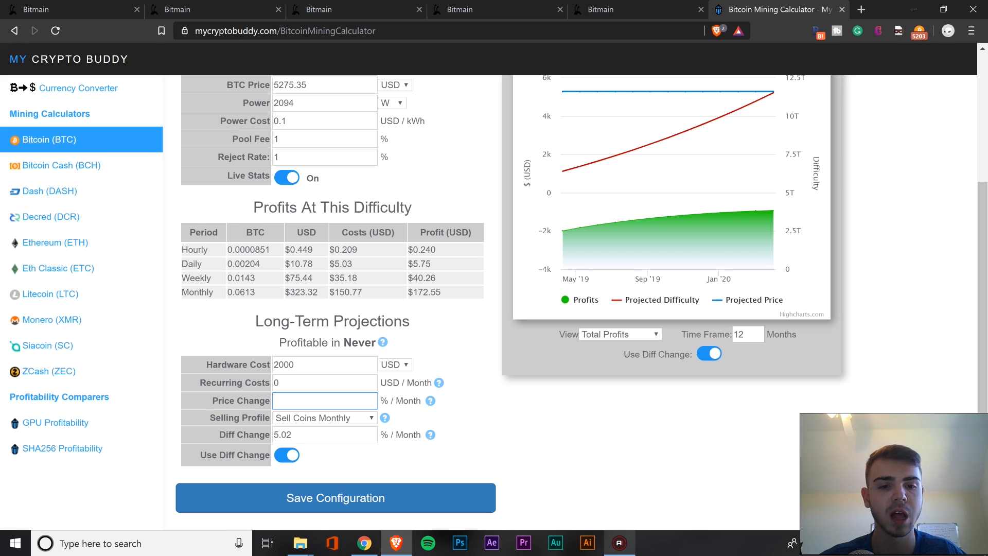
text(5)
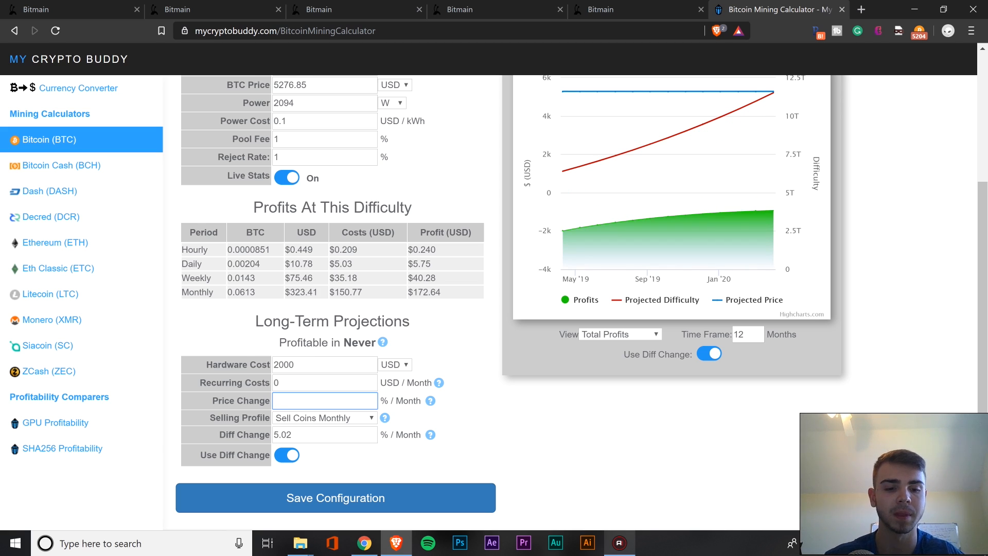
text(5)
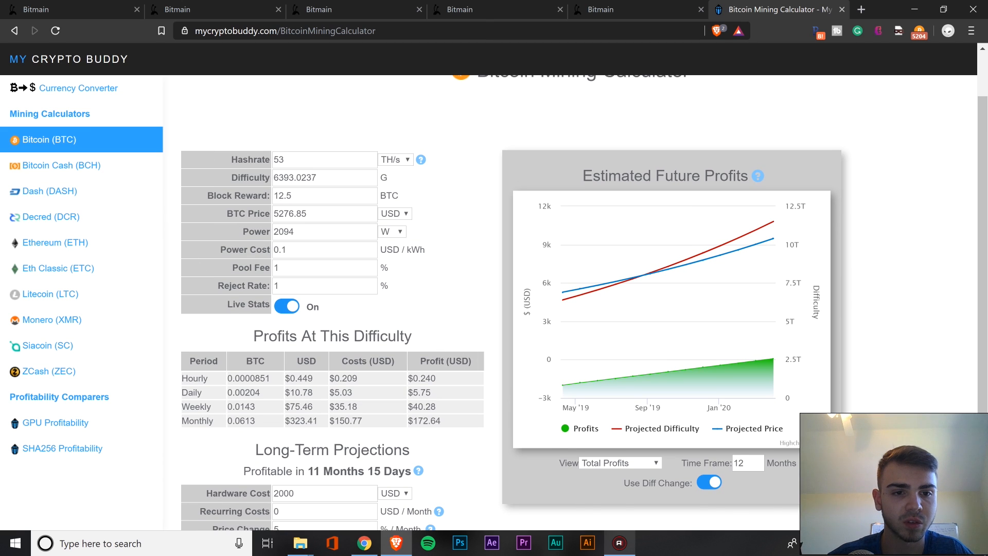
scroll(down, 3)
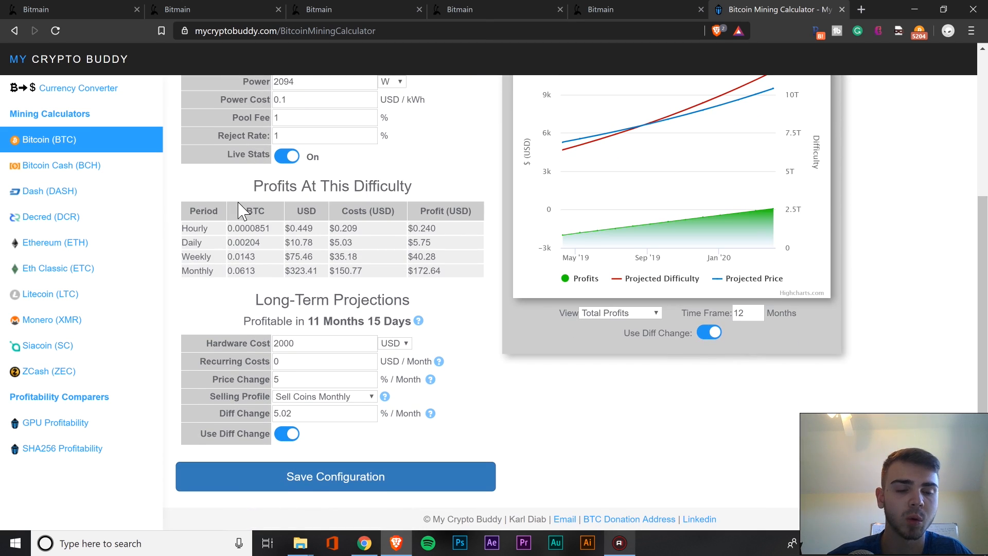
double_click(419, 242)
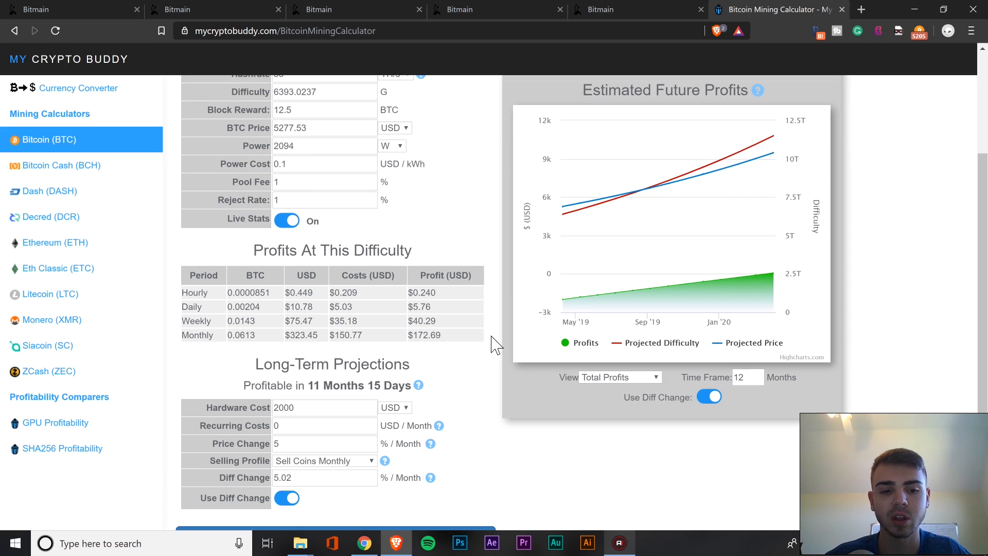
scroll(down, 3)
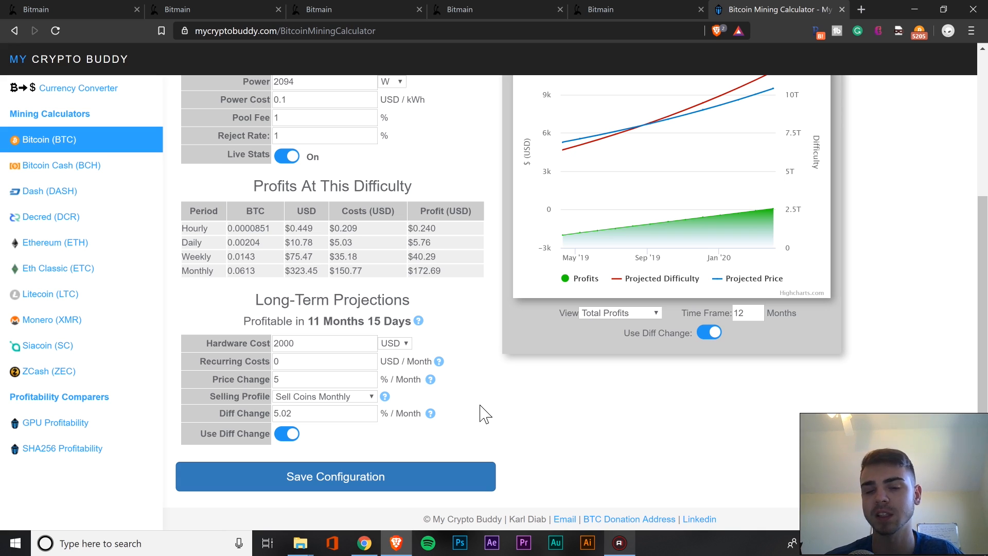
click(314, 414)
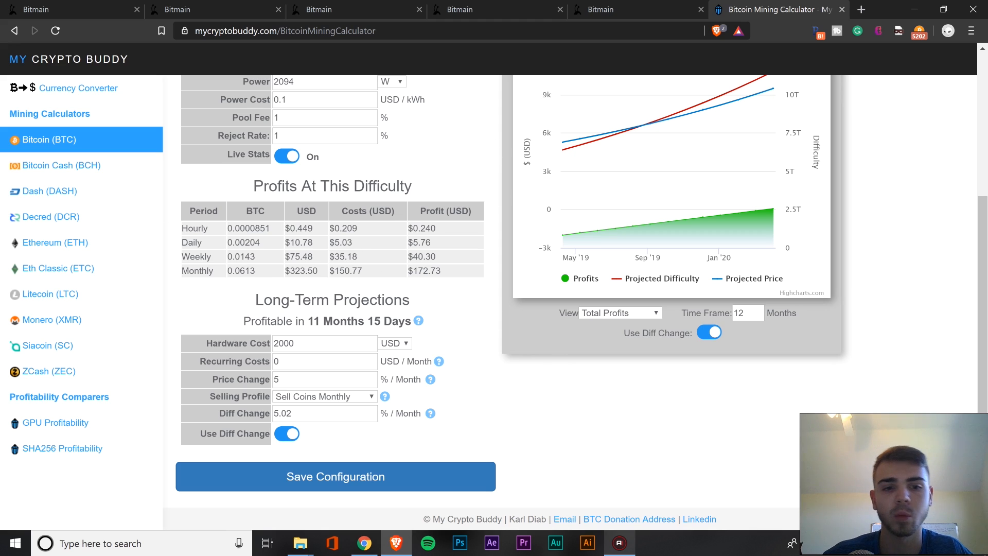
Raise the monthly price change to 10%, cutting the projection to 7 months 29 days.
double_click(356, 321)
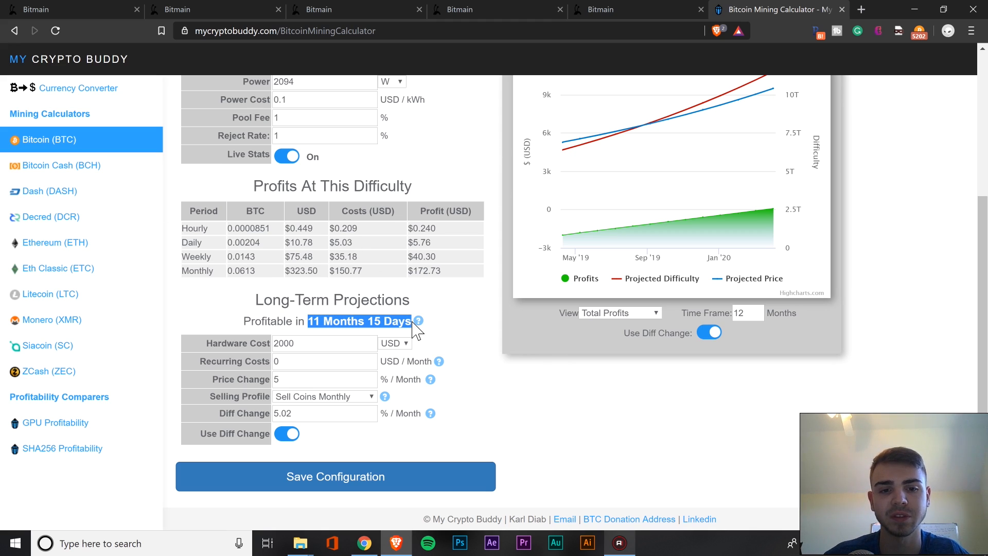
click(450, 325)
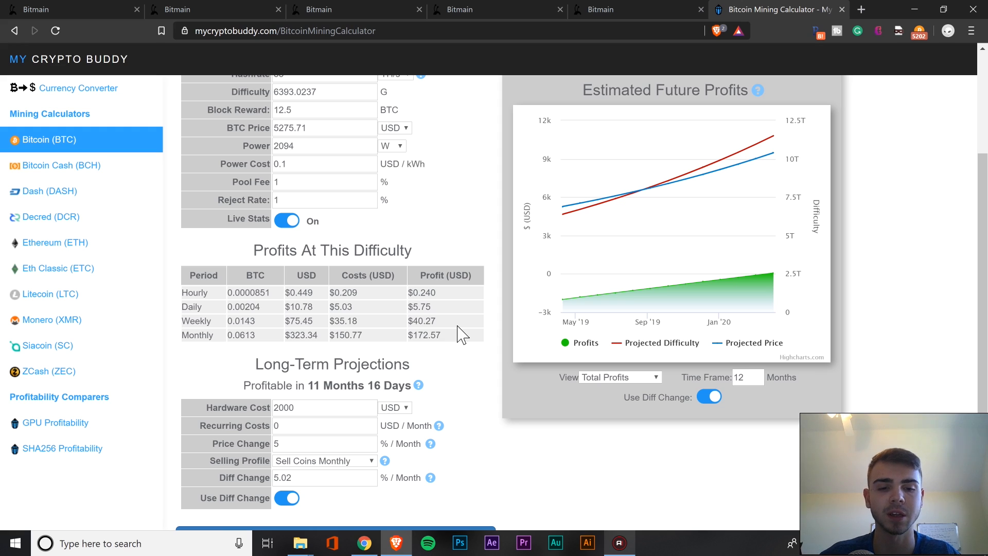
click(324, 444)
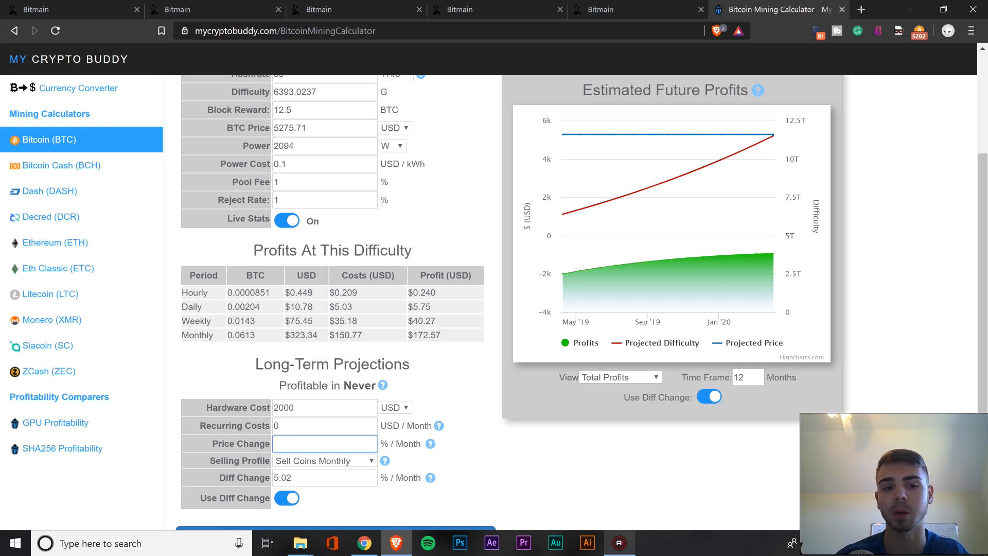
text(10)
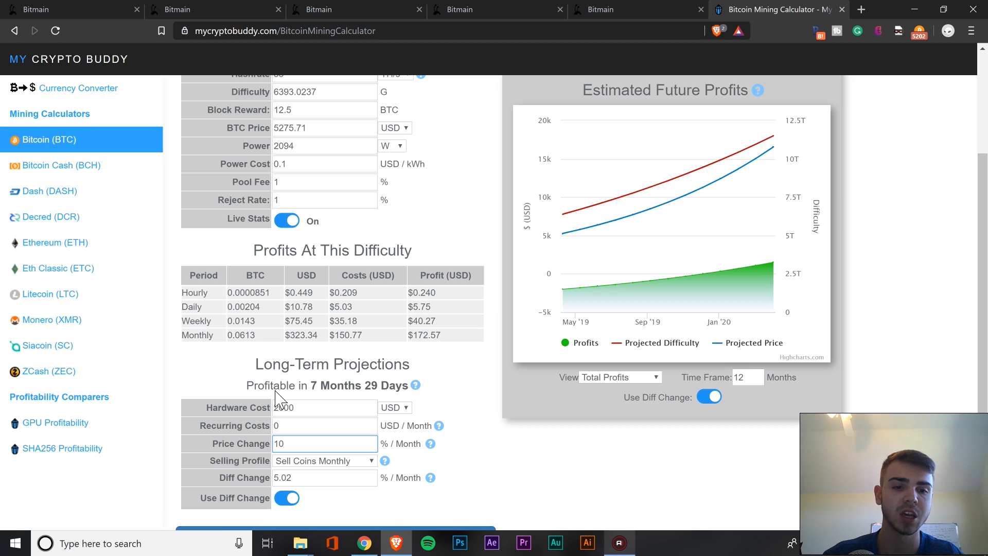
double_click(336, 385)
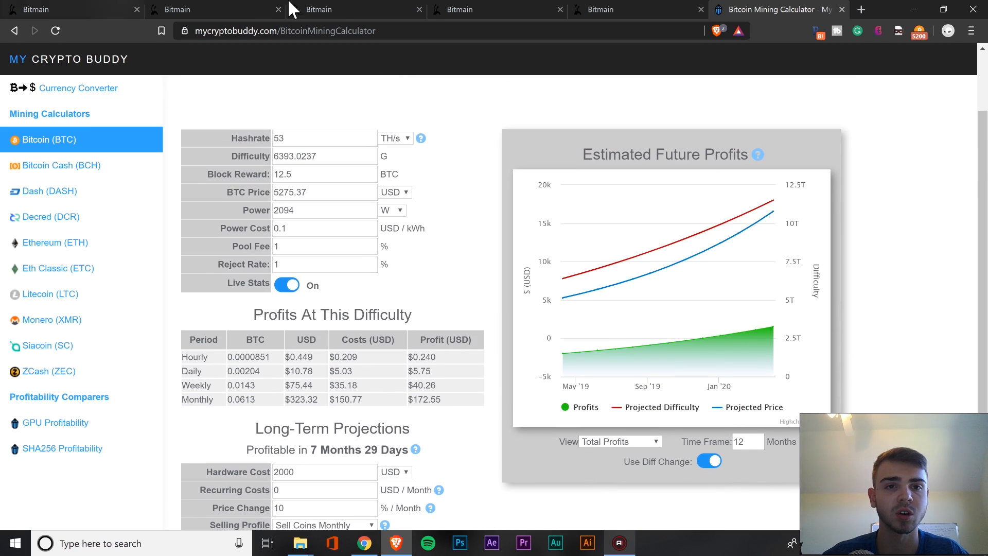
click(354, 10)
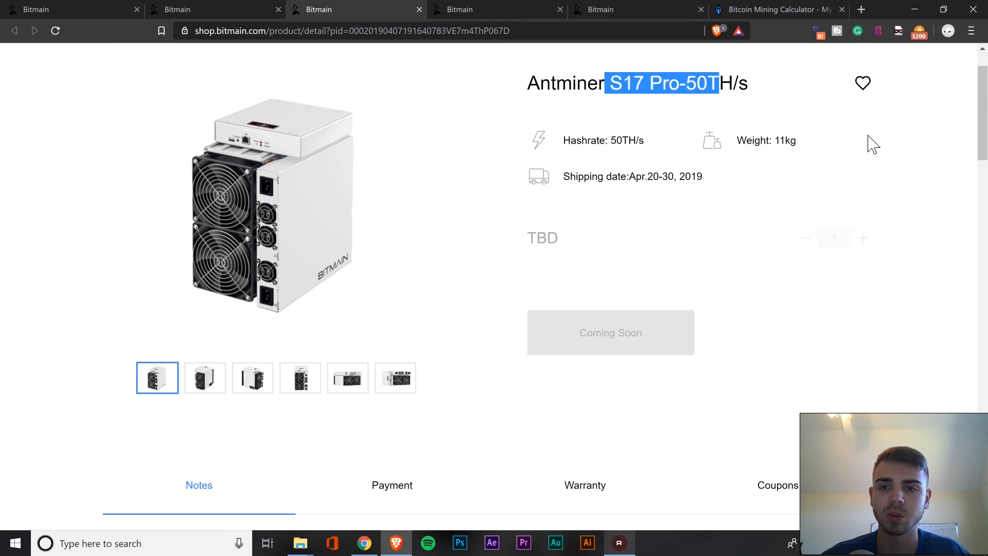
Copy the S17 Pro-50TH/s normal power value 1975 W from its specs and bring it to the calculator.
scroll(down, 3)
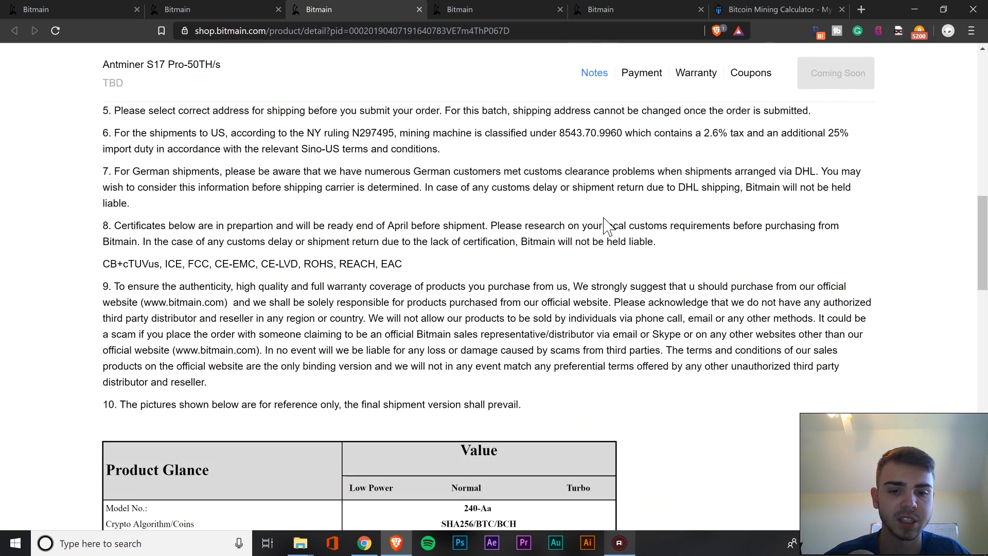
scroll(down, 3)
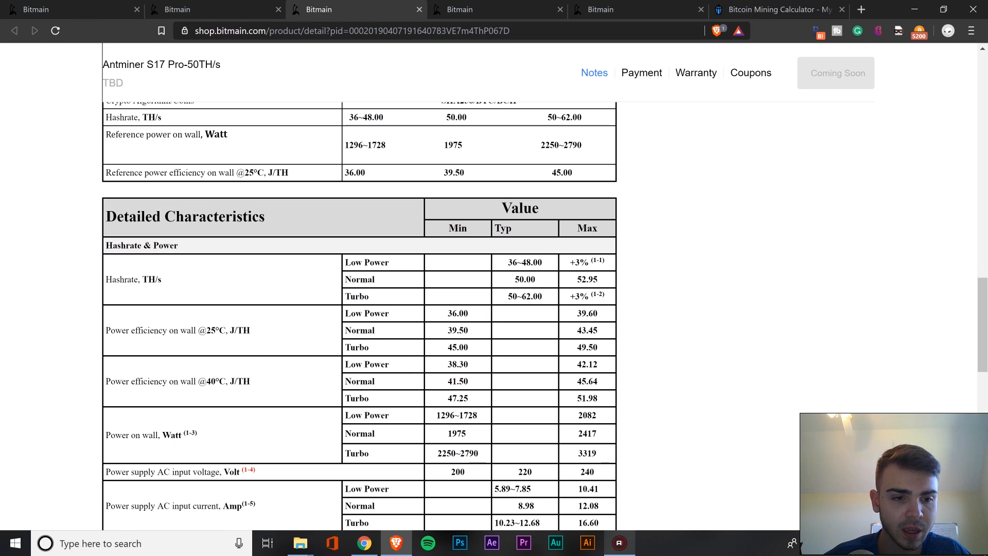
double_click(457, 434)
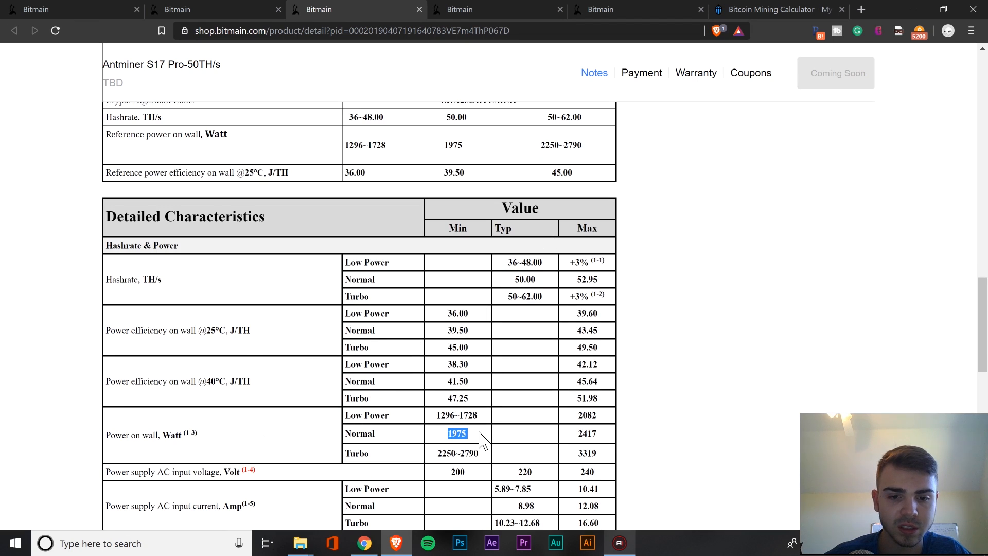
mouse_move(426, 9)
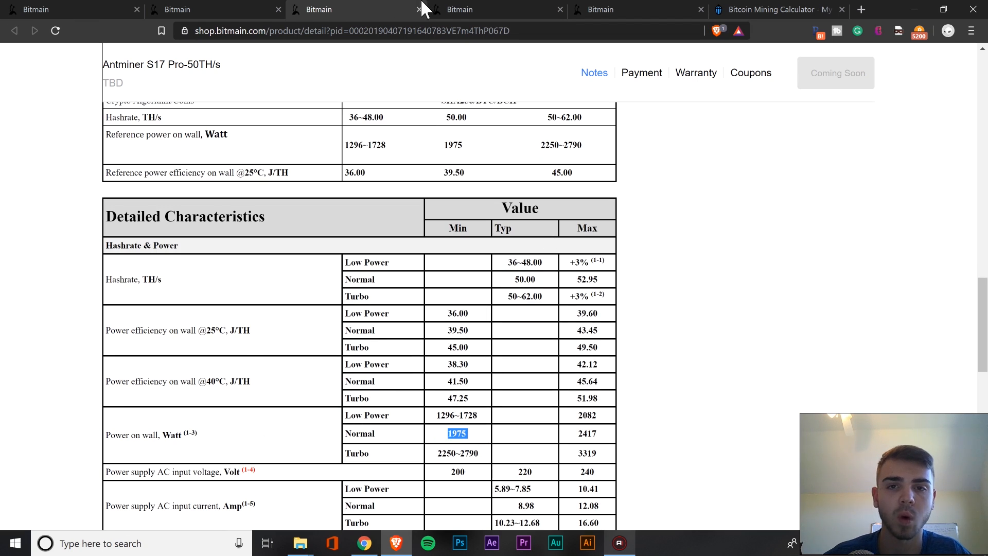
click(779, 9)
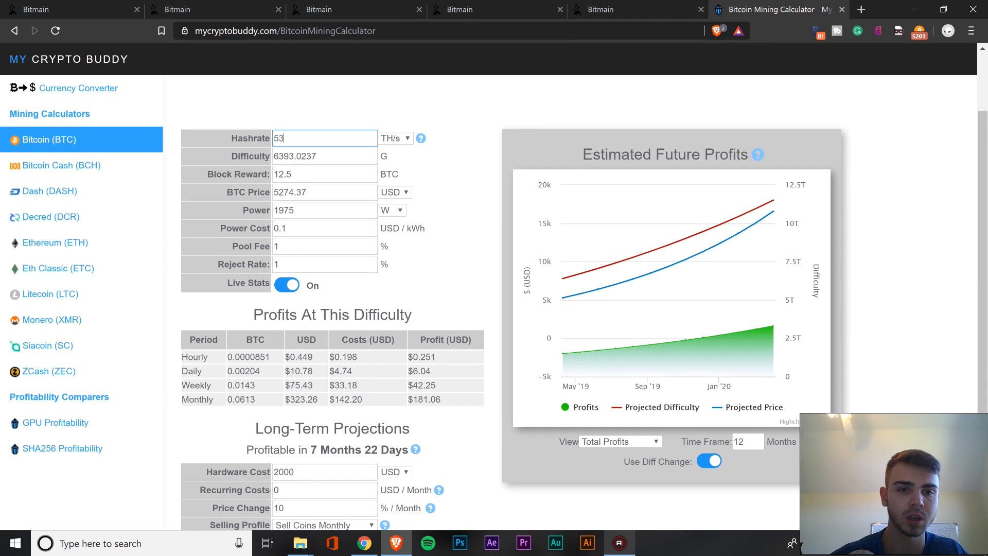
Set hashrate 50 TH/s and 5% monthly price change, projecting profitability in 1 year.
text(50)
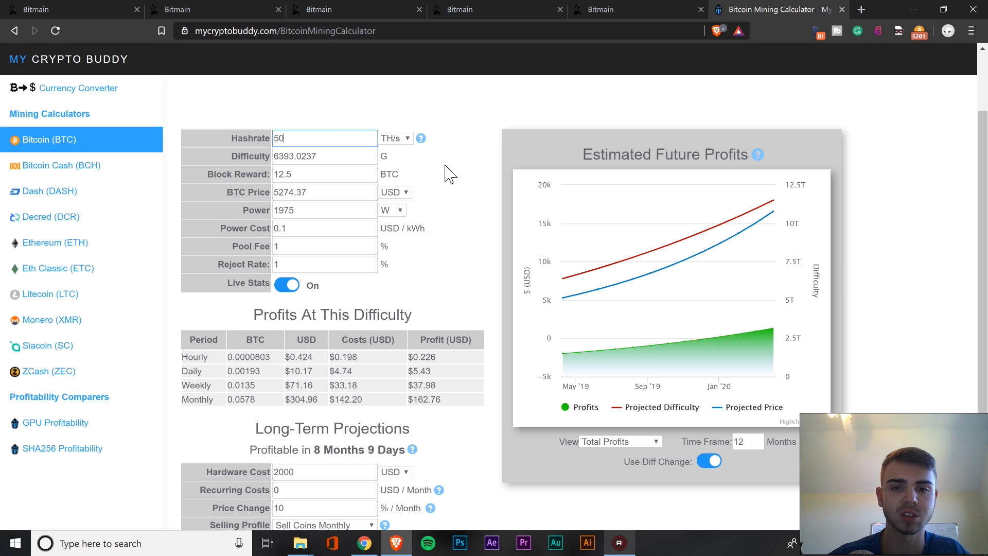
scroll(down, 3)
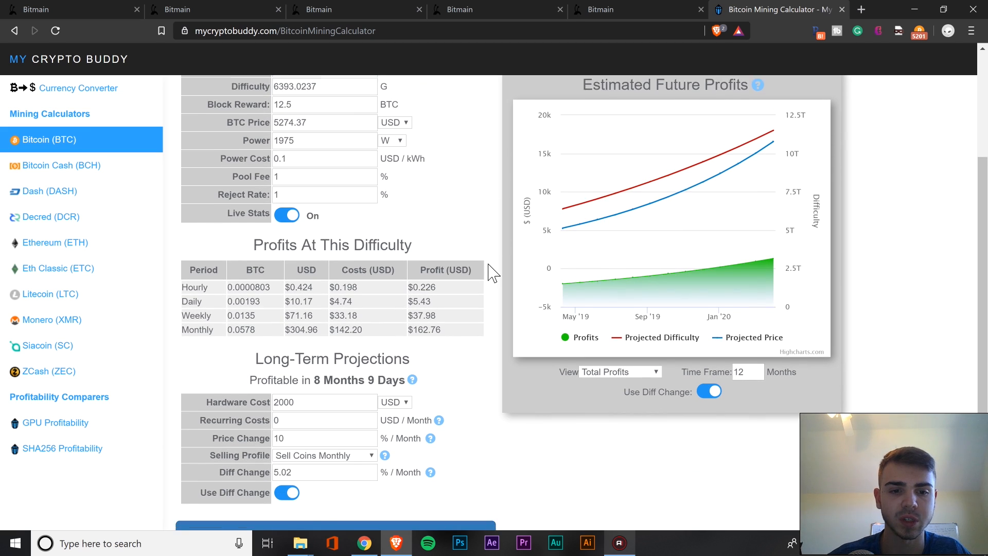
scroll(down, 3)
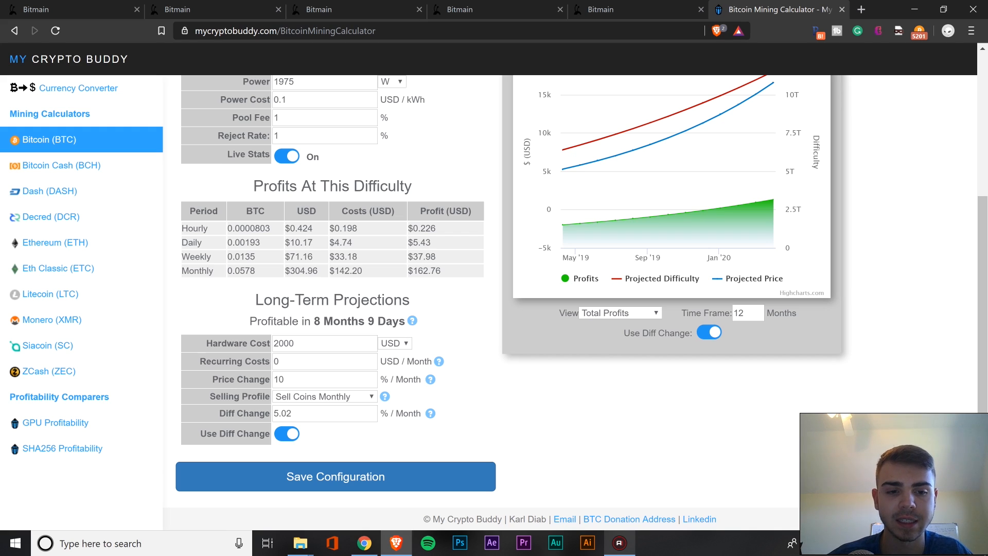
click(324, 378)
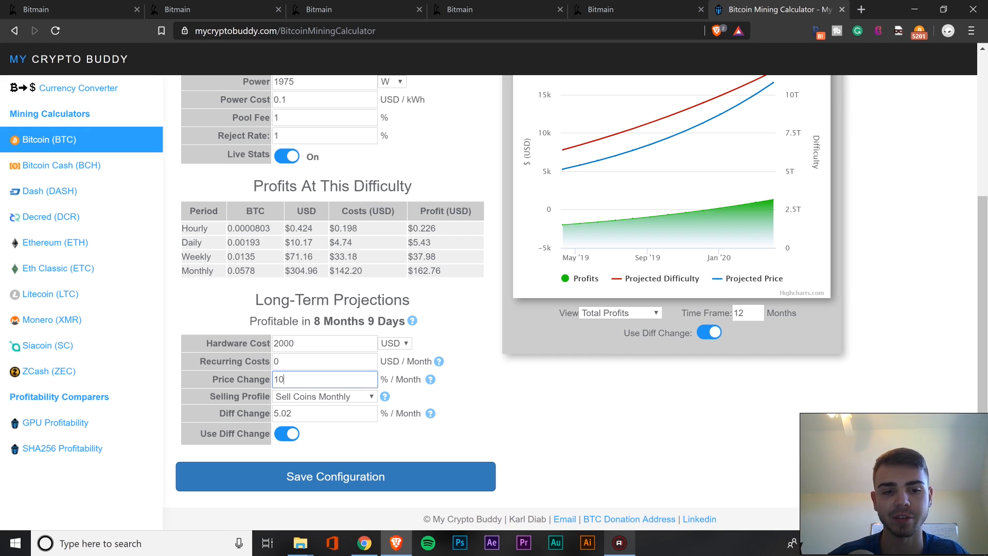
text(5)
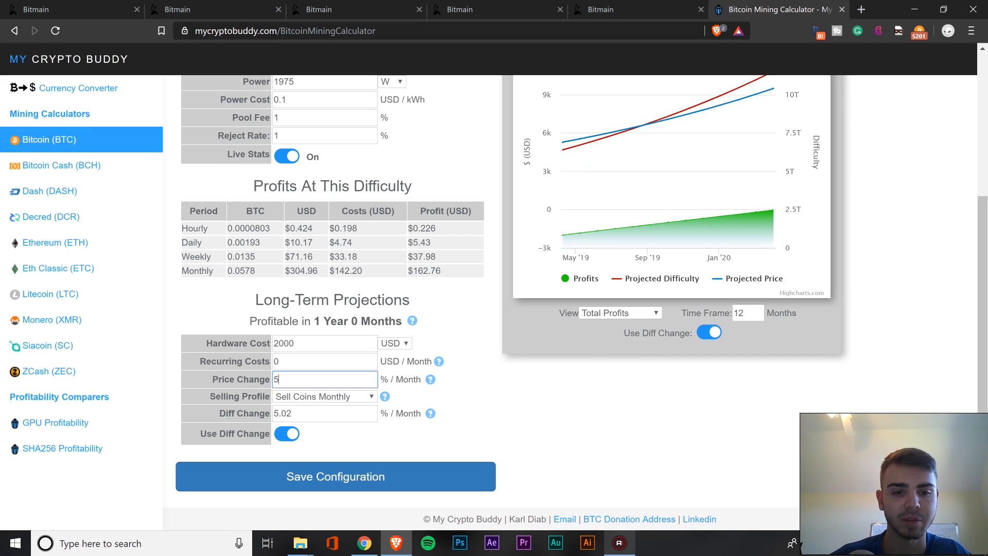
mouse_move(493, 269)
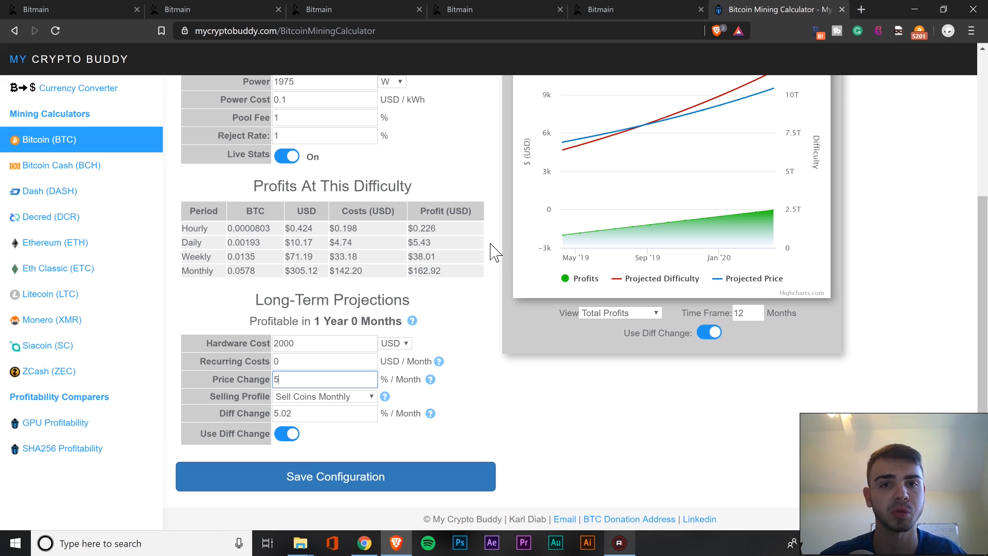
mouse_move(502, 253)
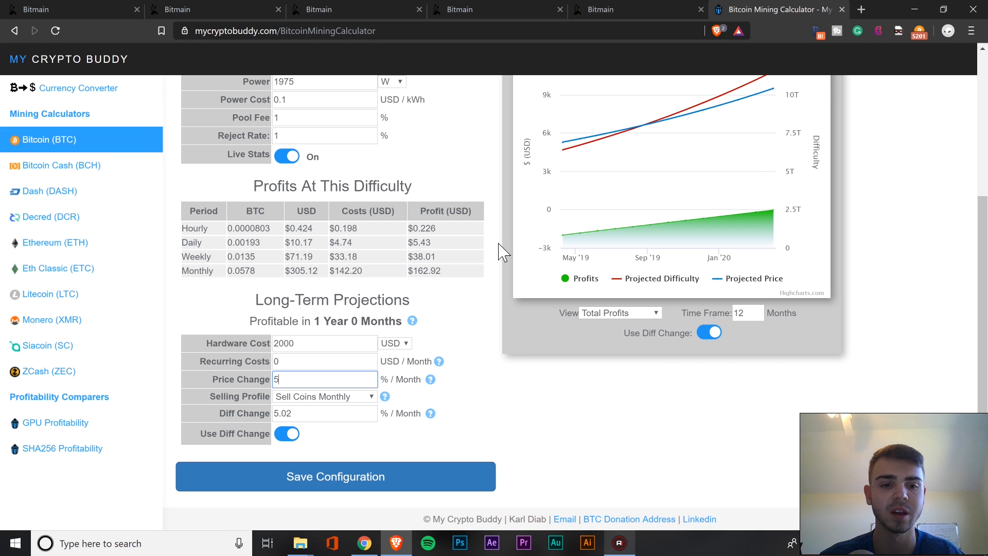
Take the 56 TH/s hashrate from the S17-56TH/s page and enter it in the calculator.
click(484, 9)
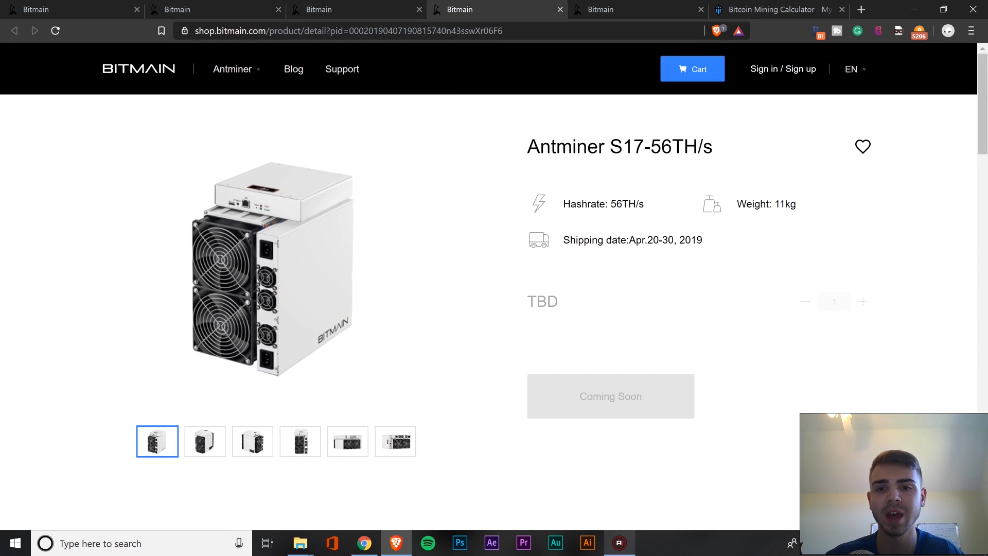
double_click(680, 146)
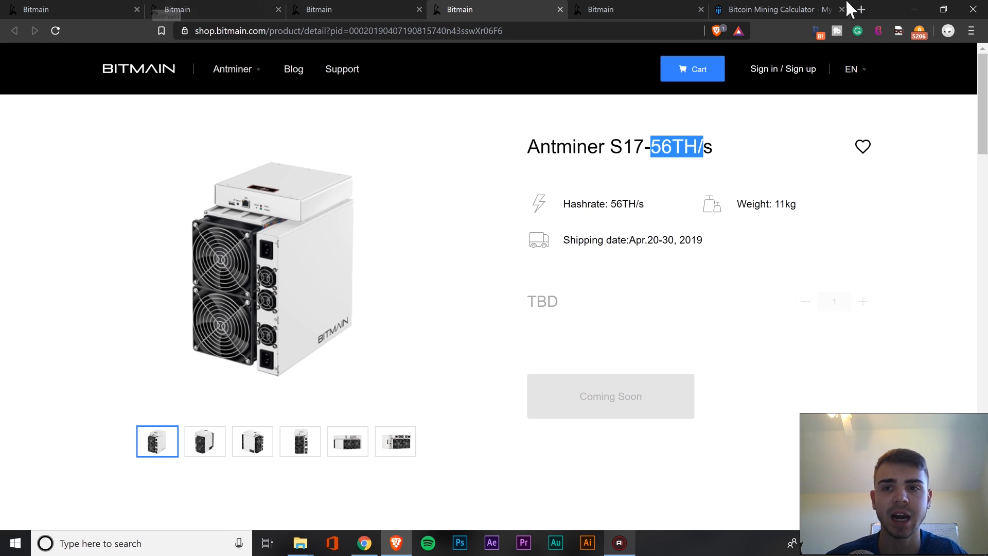
click(781, 9)
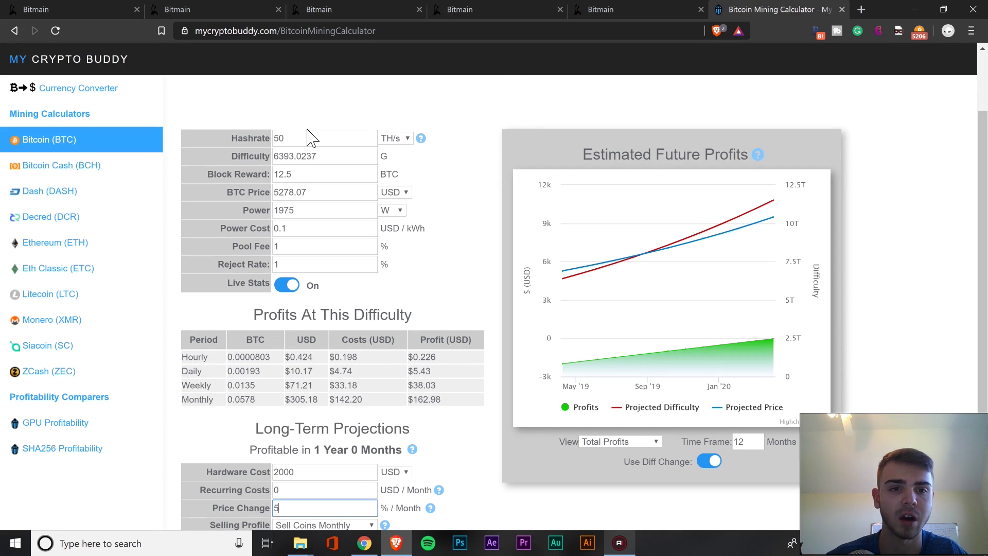
text(5)
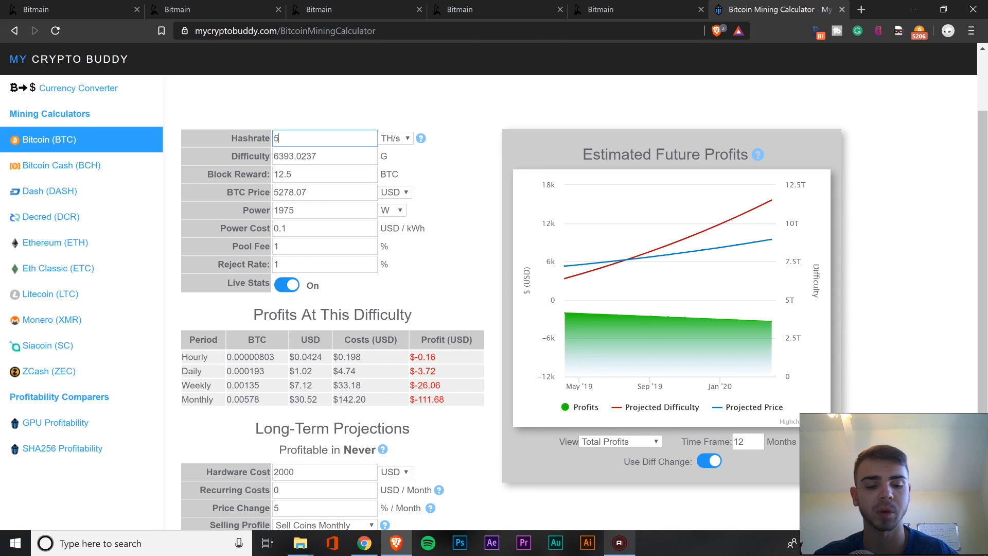
text(6)
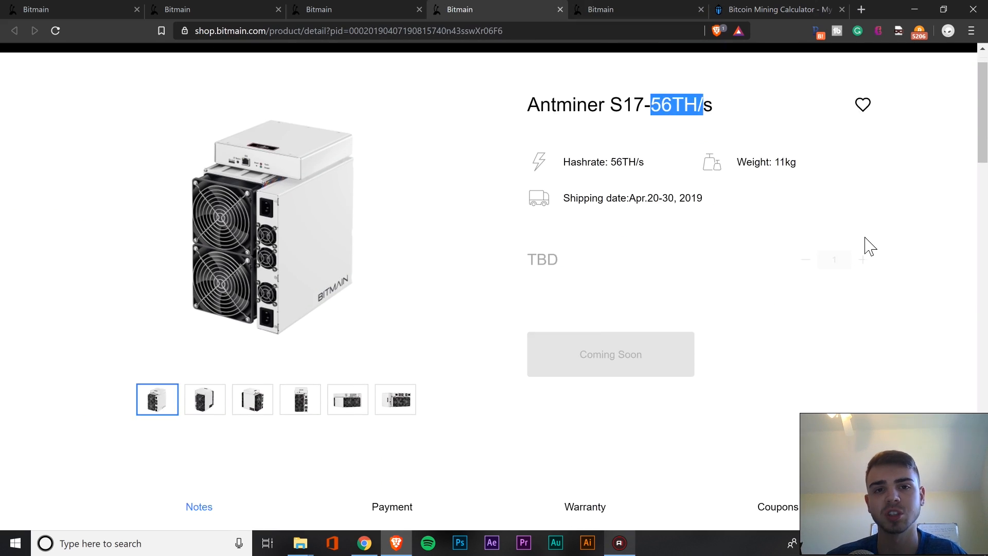
Copy the S17-56TH/s normal power 2520 W into the calculator and review the 1-year projection.
scroll(down, 3)
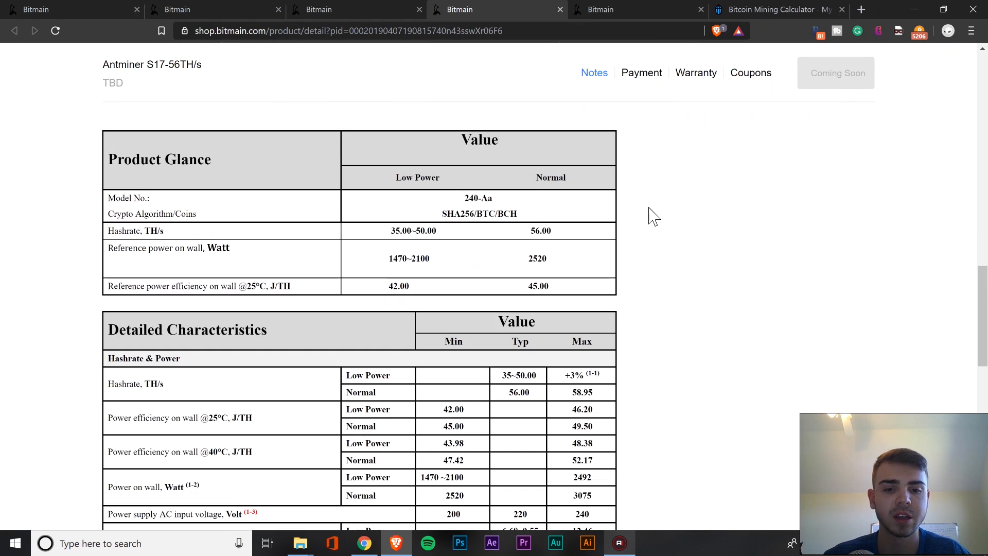
scroll(down, 3)
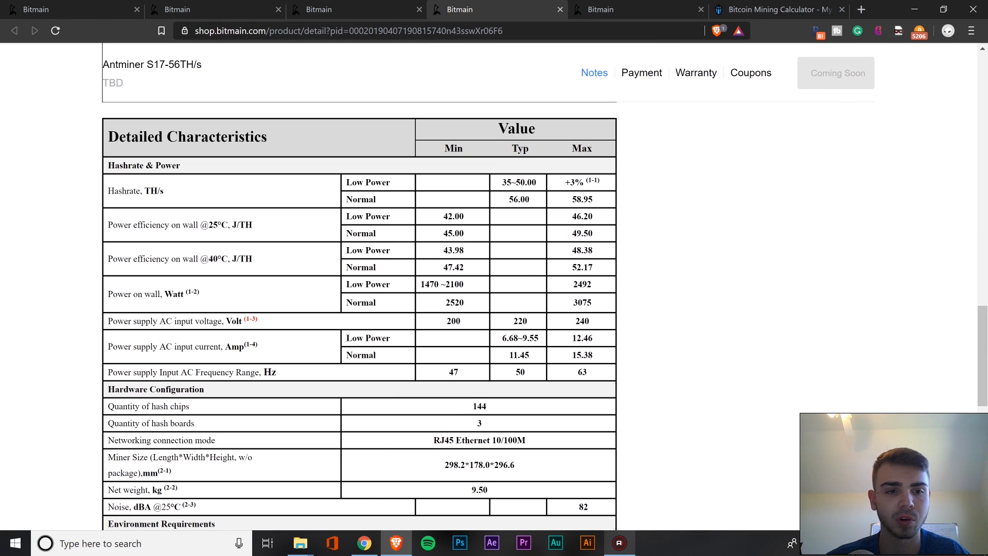
double_click(452, 303)
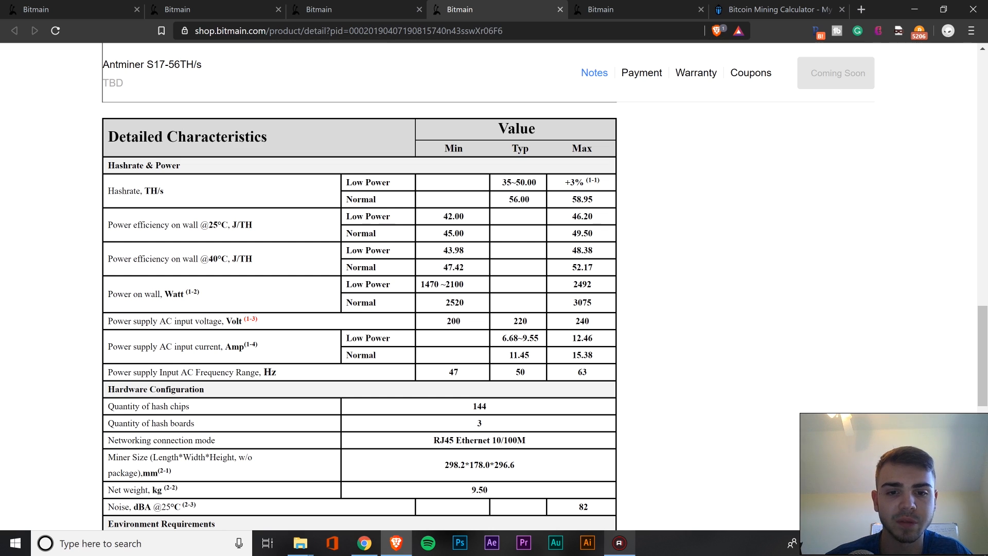
click(780, 9)
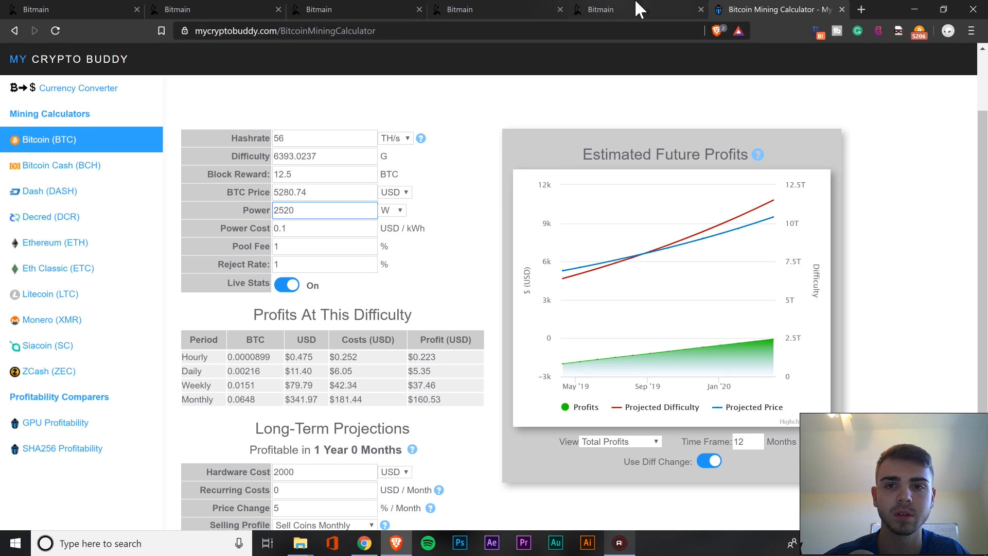
mouse_move(659, 257)
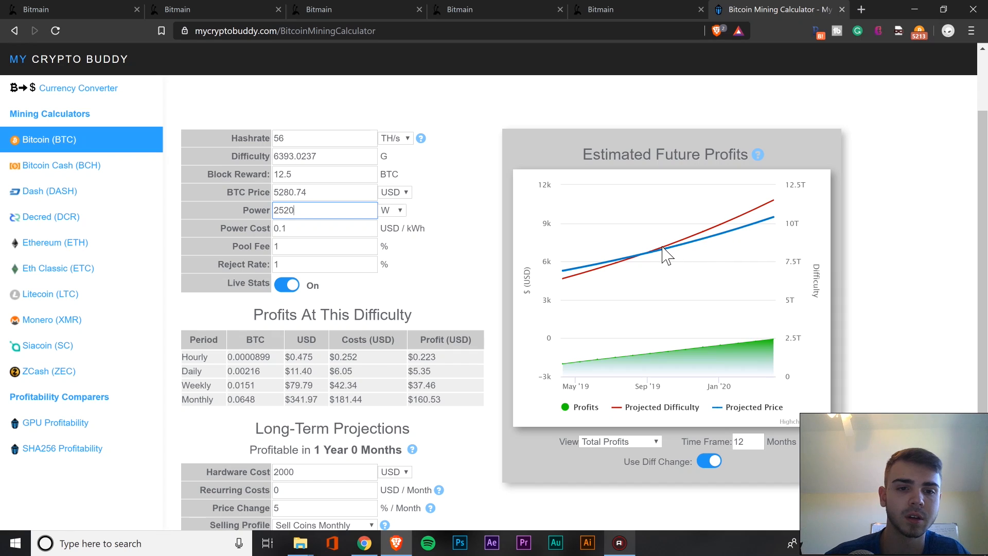
scroll(down, 3)
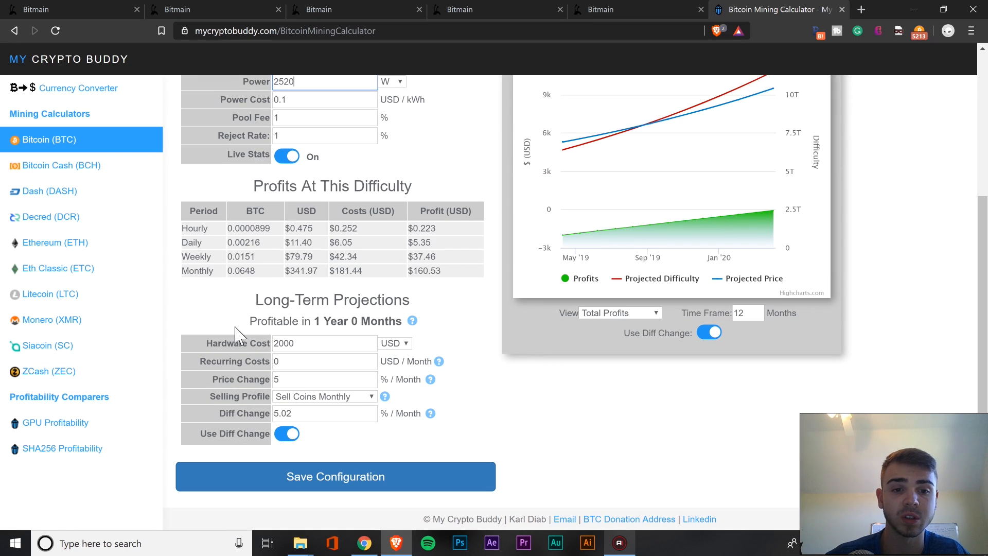
mouse_move(449, 331)
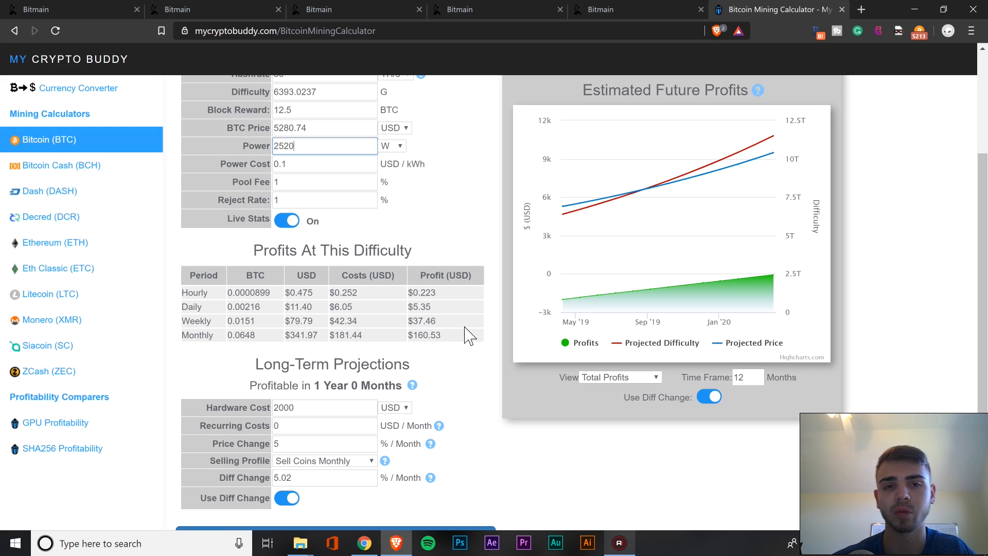
mouse_move(471, 352)
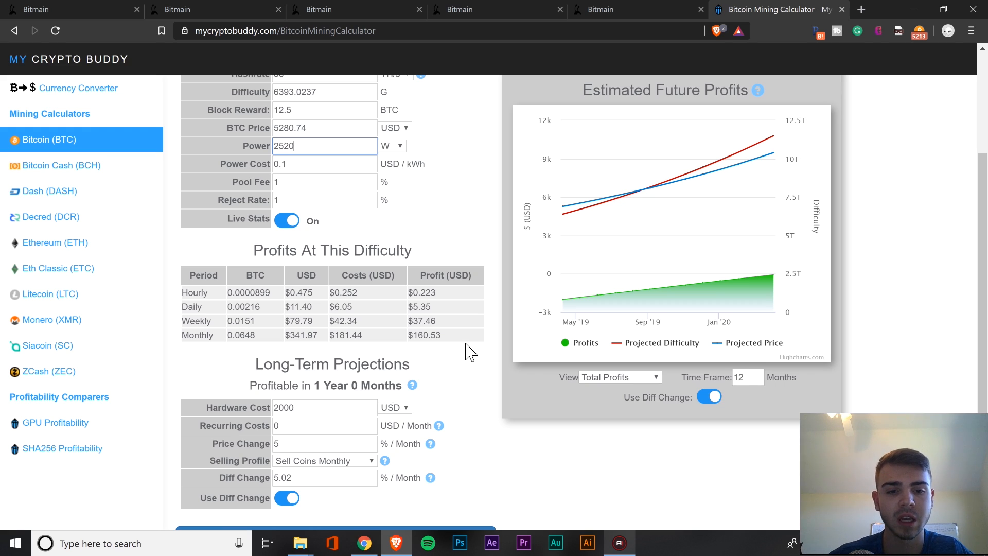
Change the monthly price change to 10%, shortening the projection to 8 months 3 days.
click(325, 444)
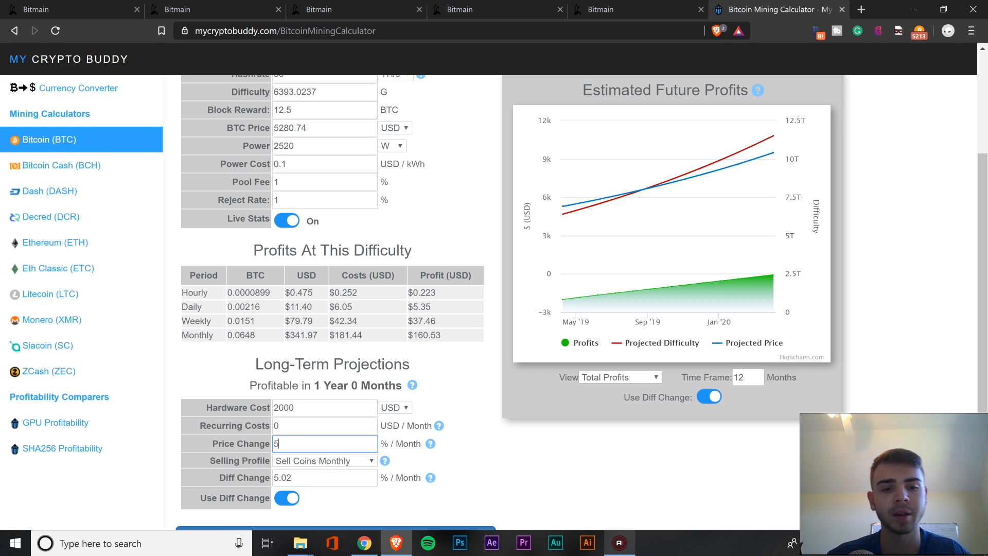
text(0)
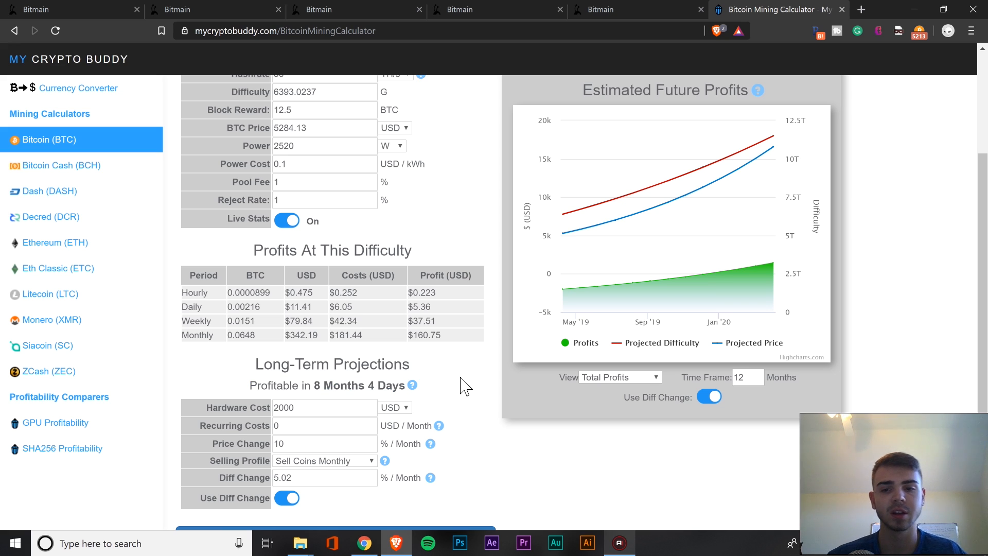
mouse_move(471, 374)
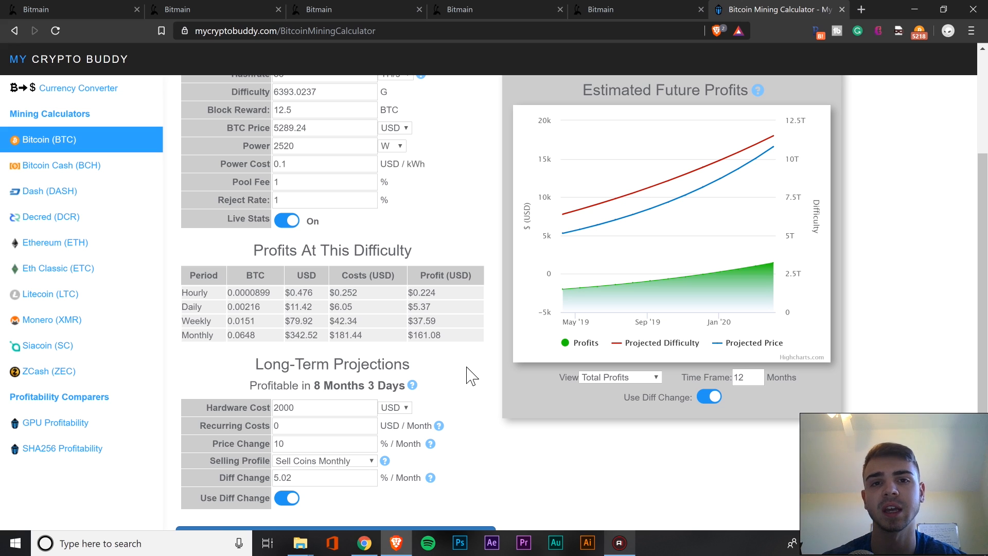
mouse_move(511, 363)
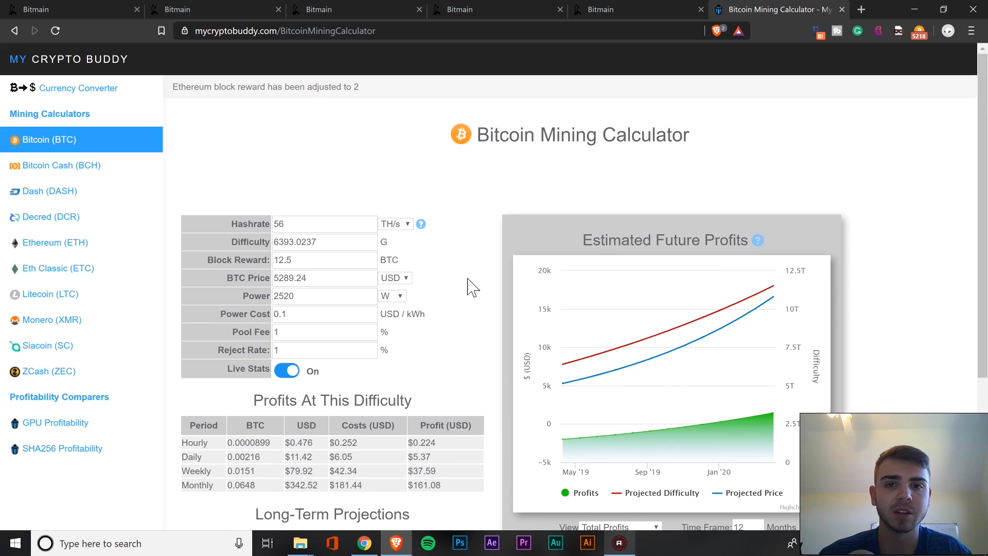
Copy the S17-53TH/s normal power 2385 W from its specs into the calculator's Power field.
click(637, 9)
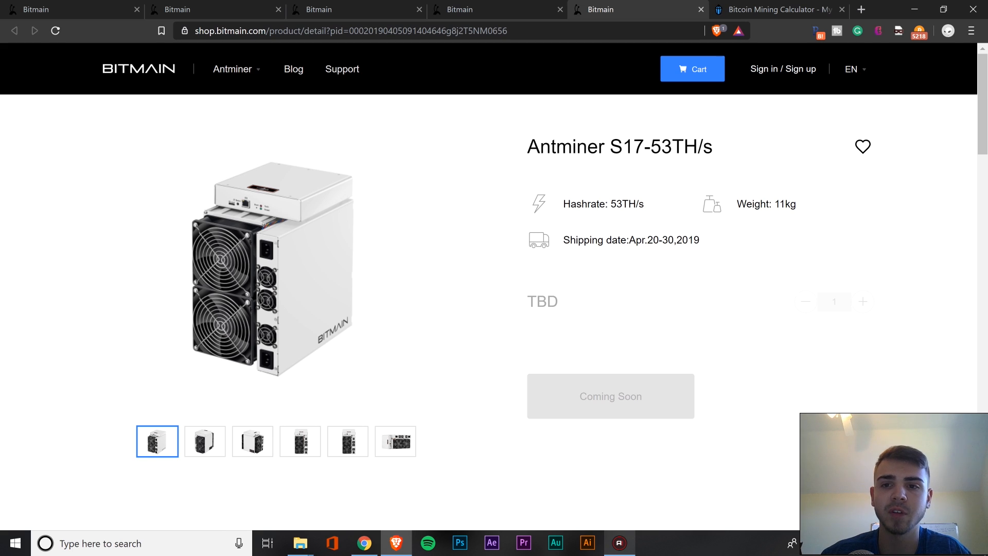
click(778, 9)
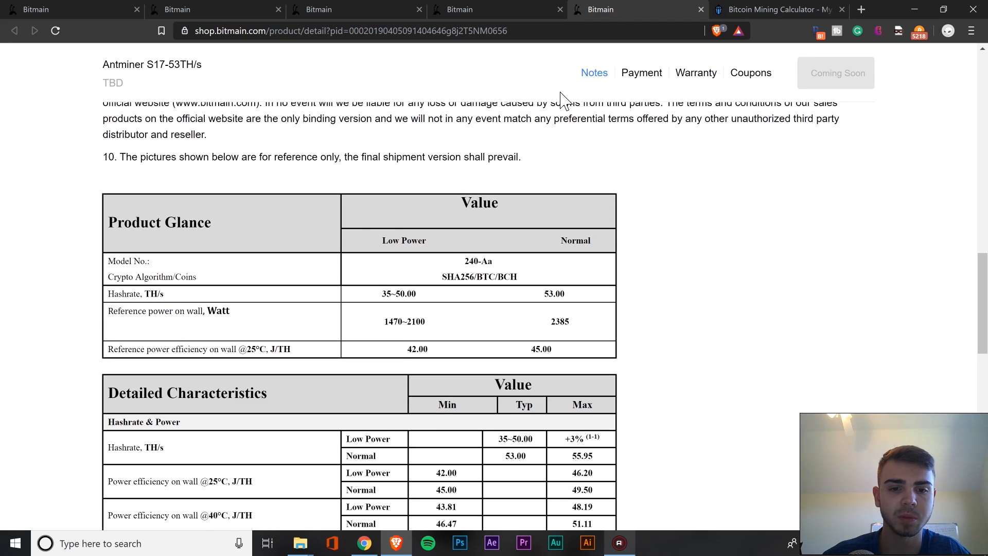
scroll(down, 3)
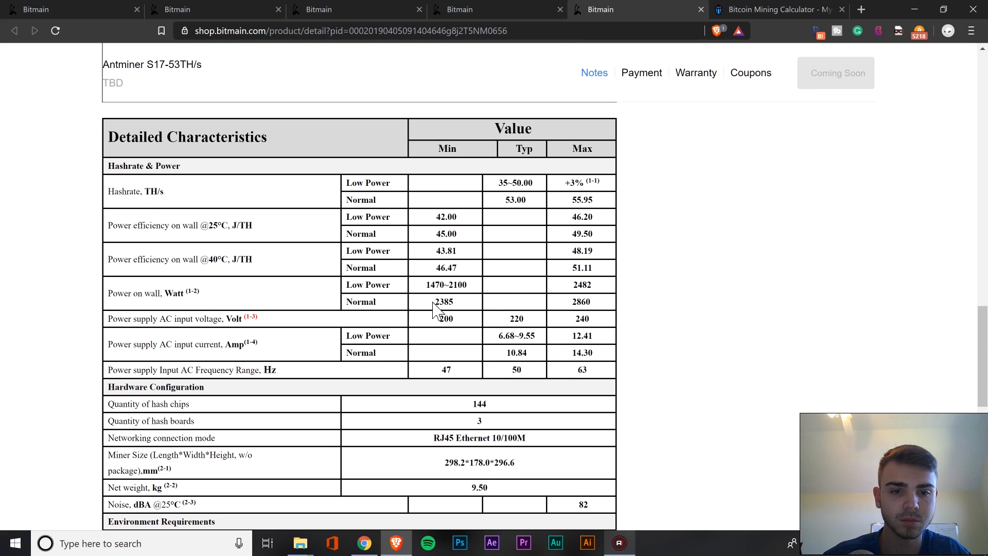
double_click(438, 303)
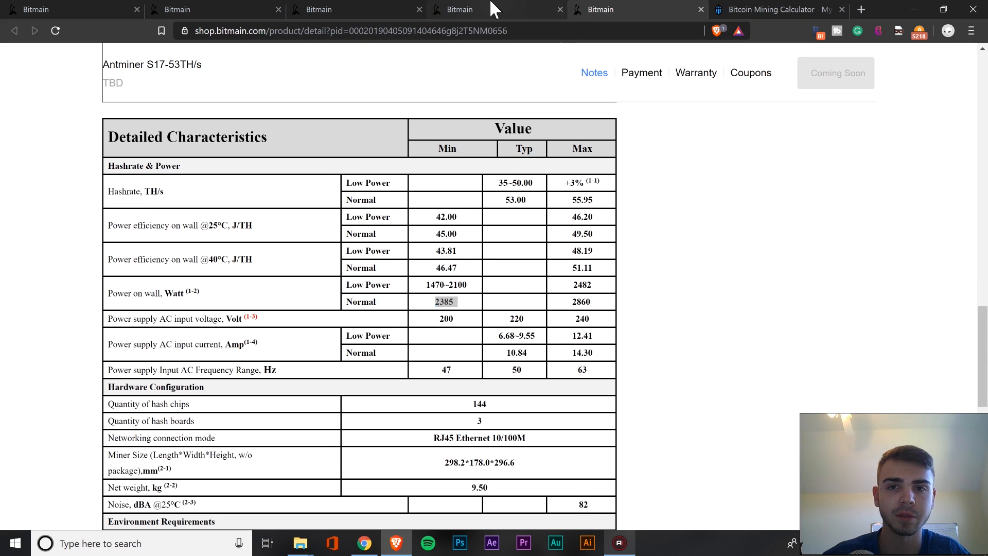
click(778, 9)
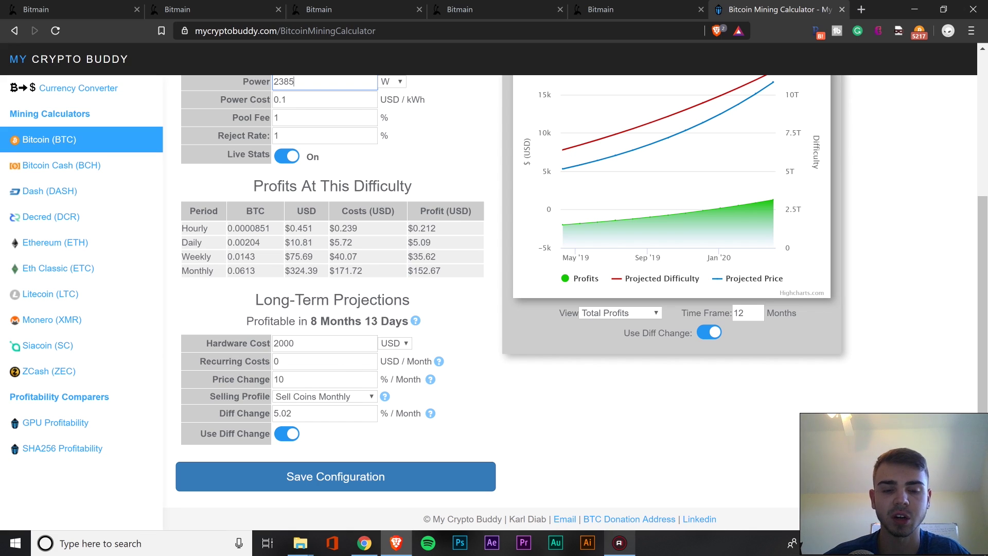
Set the monthly price change back to 5%, projecting profitability in 1 year.
click(324, 379)
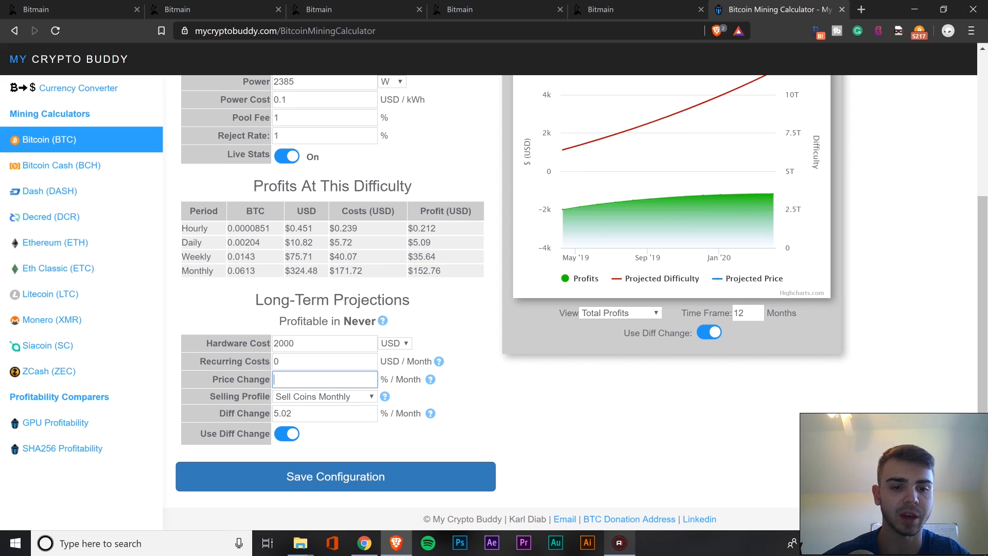
text(5)
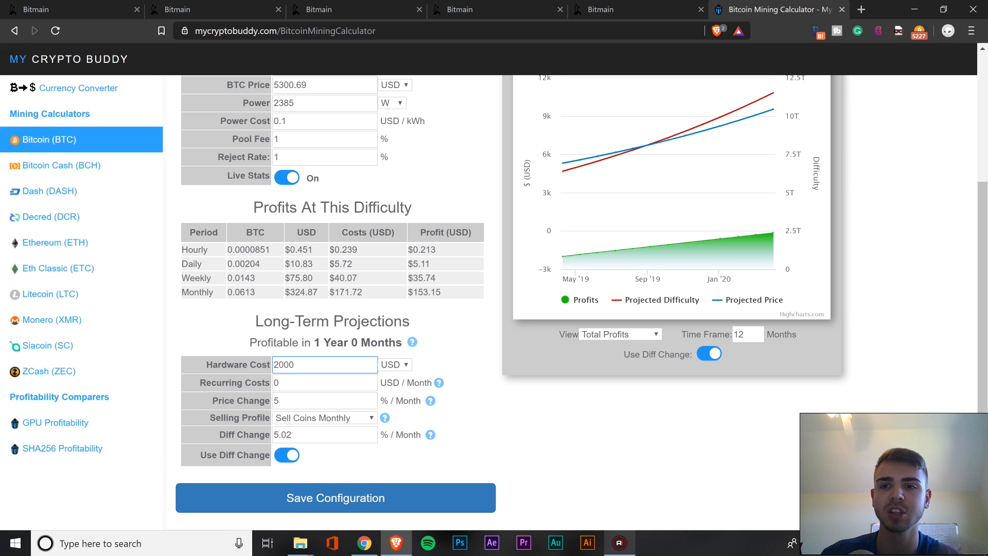
click(324, 364)
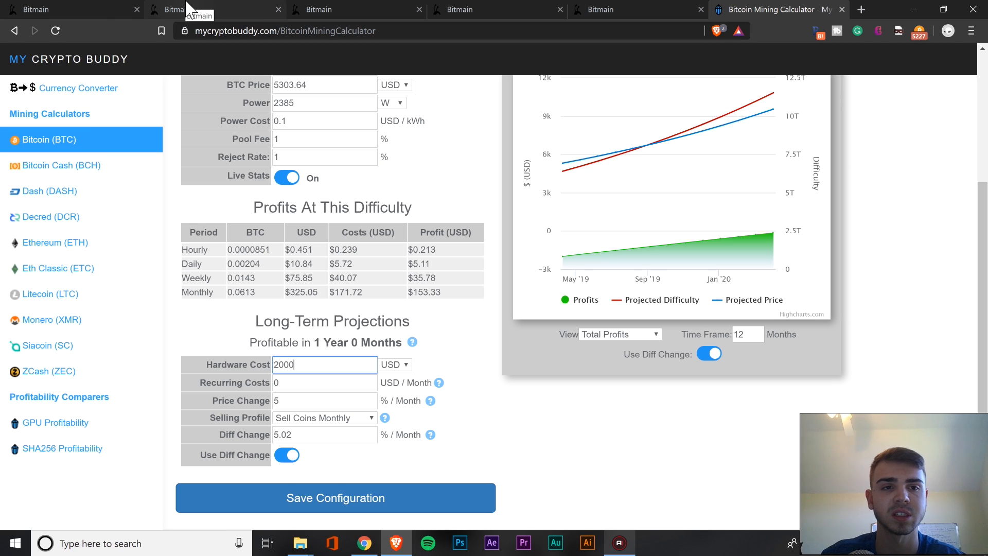
Compare the S17-53TH/s and S17 Pro-53TH/s product pages against the calculator.
click(604, 9)
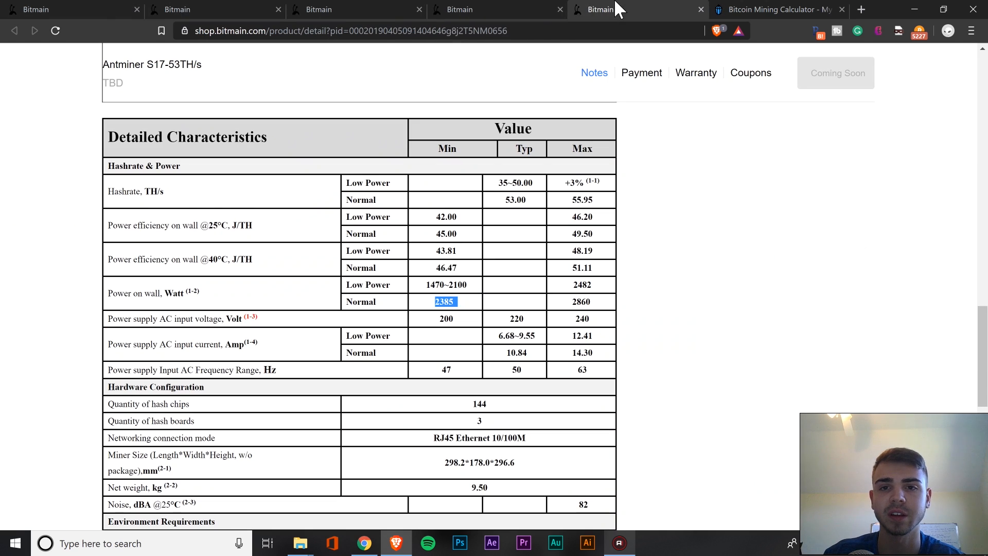
click(774, 9)
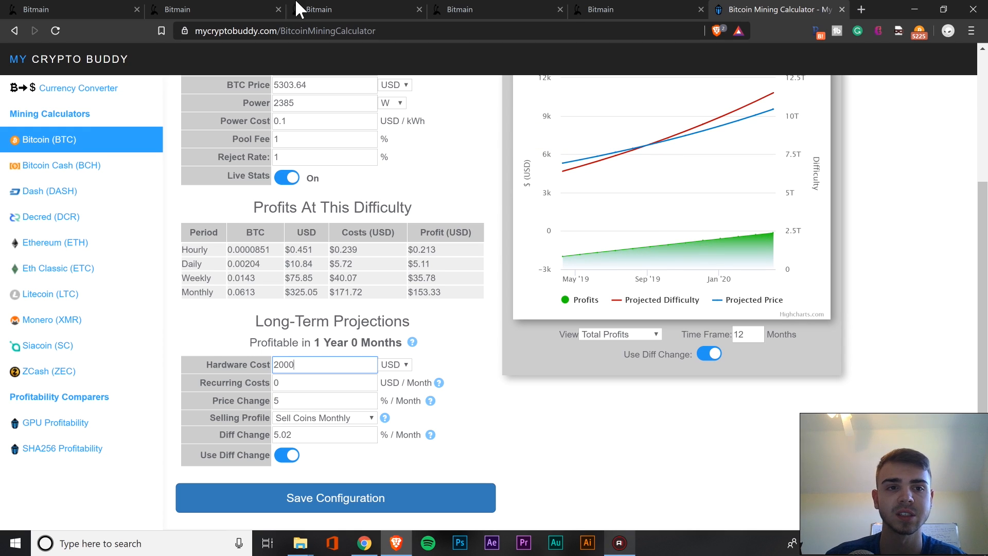
click(198, 9)
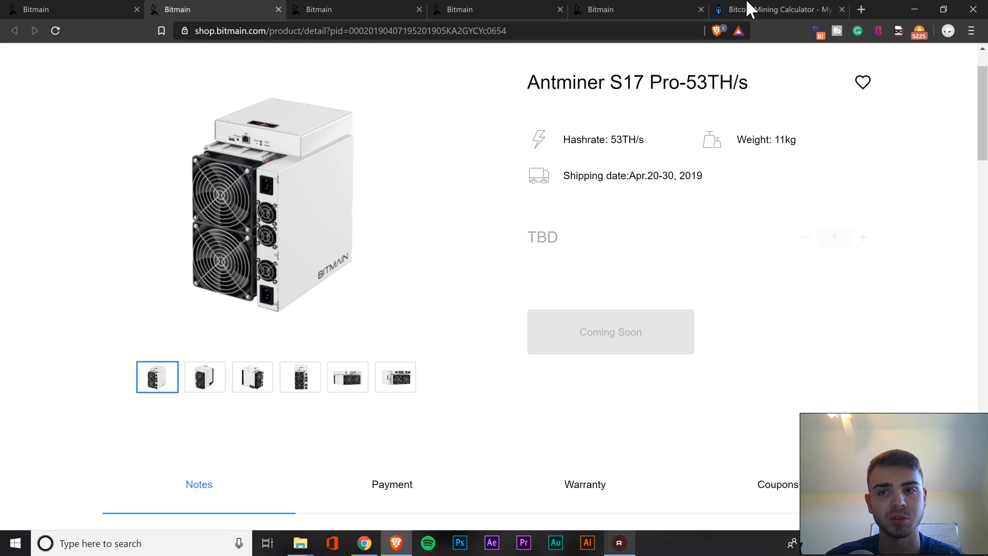
click(776, 9)
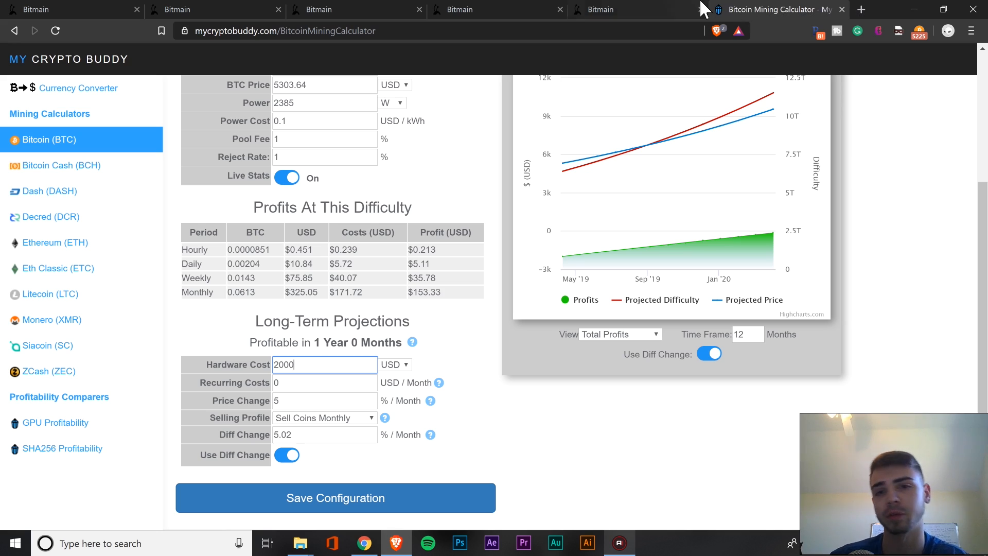
Set hardware cost to 1200 USD and price change to 10%, giving profitability in 5 months 20 days.
scroll(down, 3)
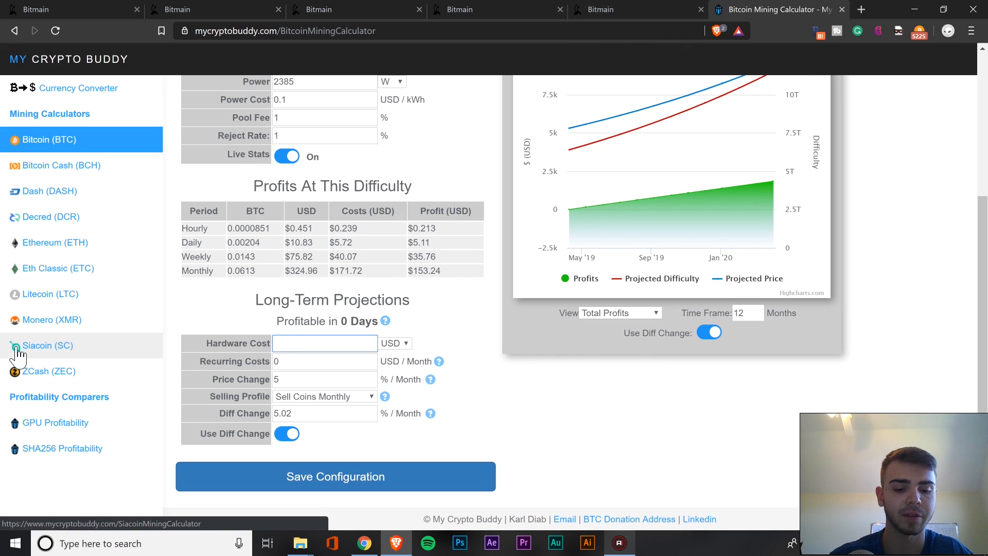
text(1200)
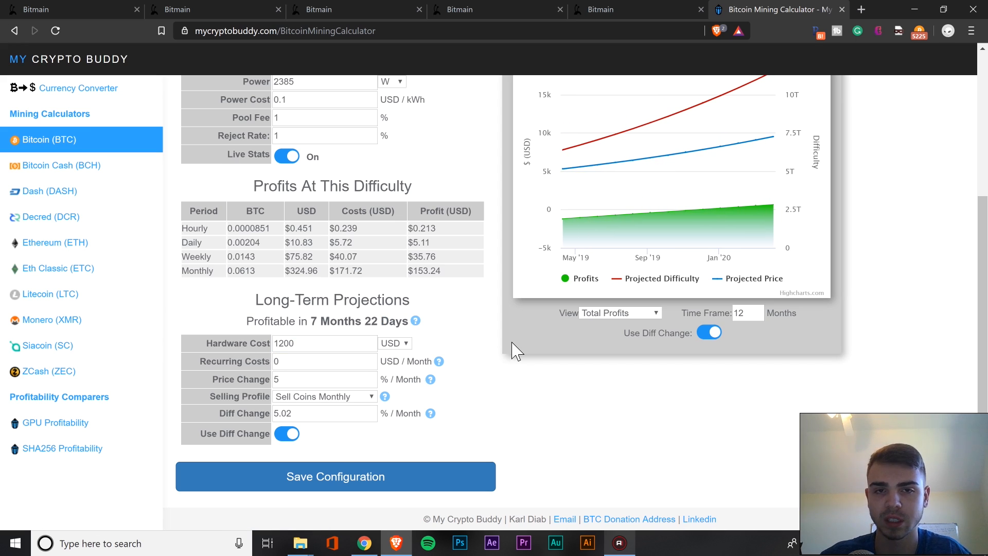
mouse_move(410, 350)
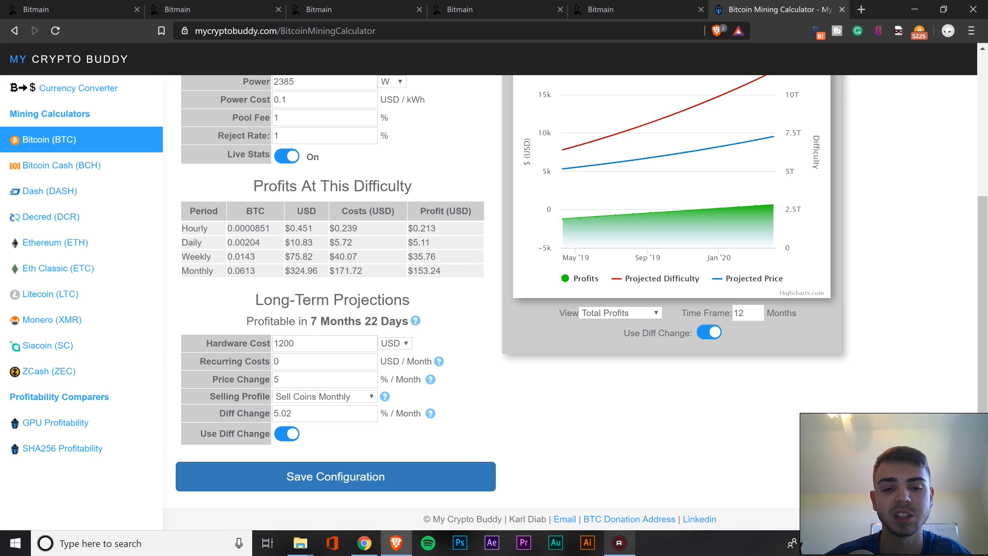
click(325, 379)
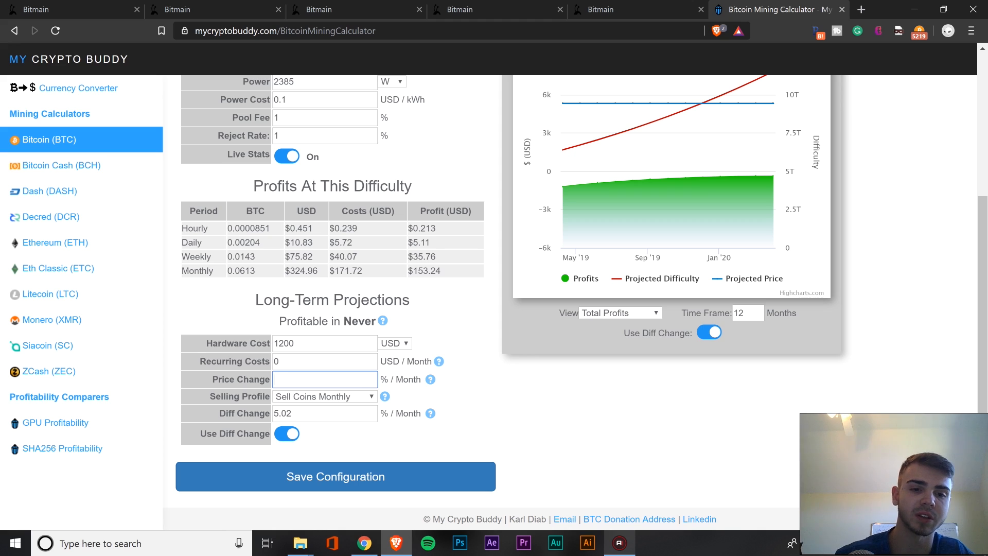
text(10)
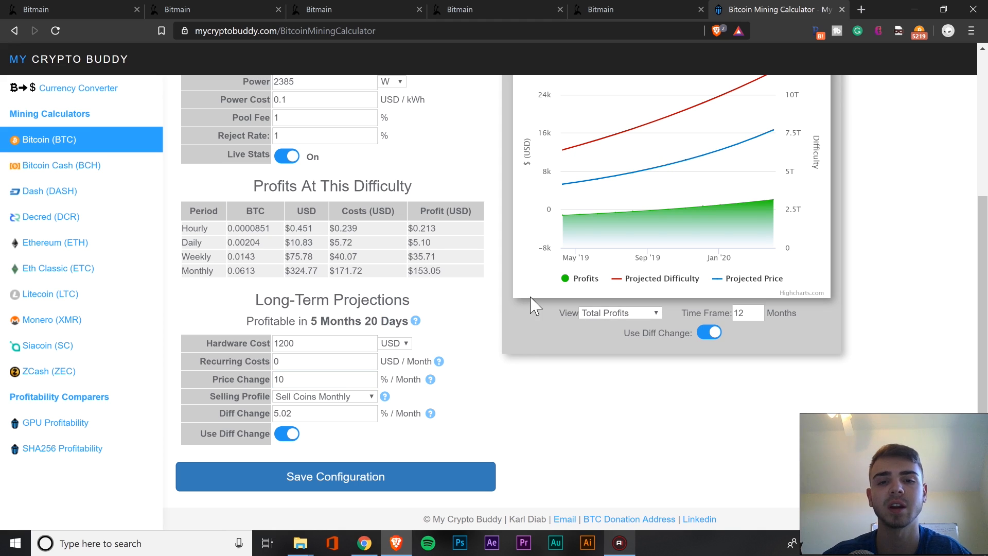
mouse_move(464, 309)
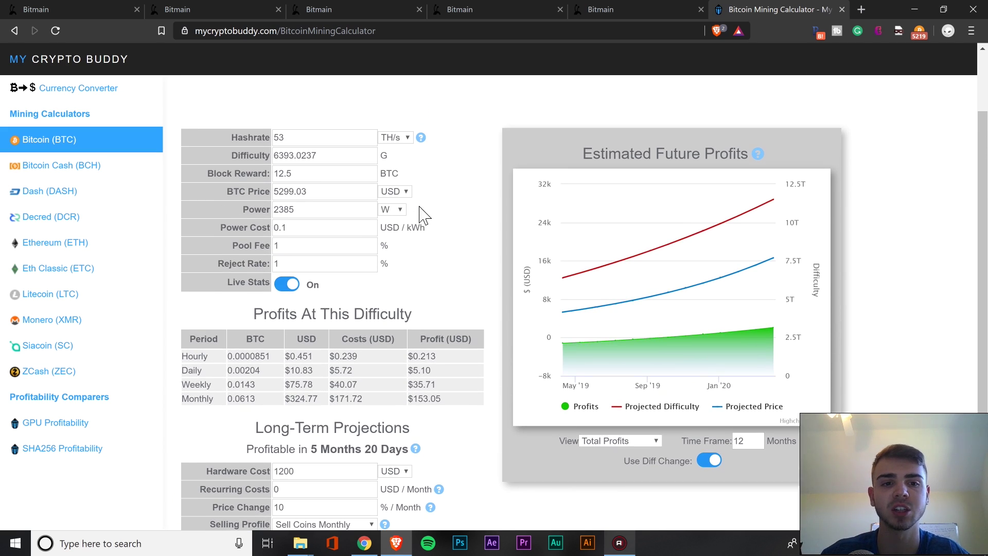
View BitDeer's BTC/BCH pricing page listing 50 TH/s Antminer S17 plans for 120-360 days.
click(324, 227)
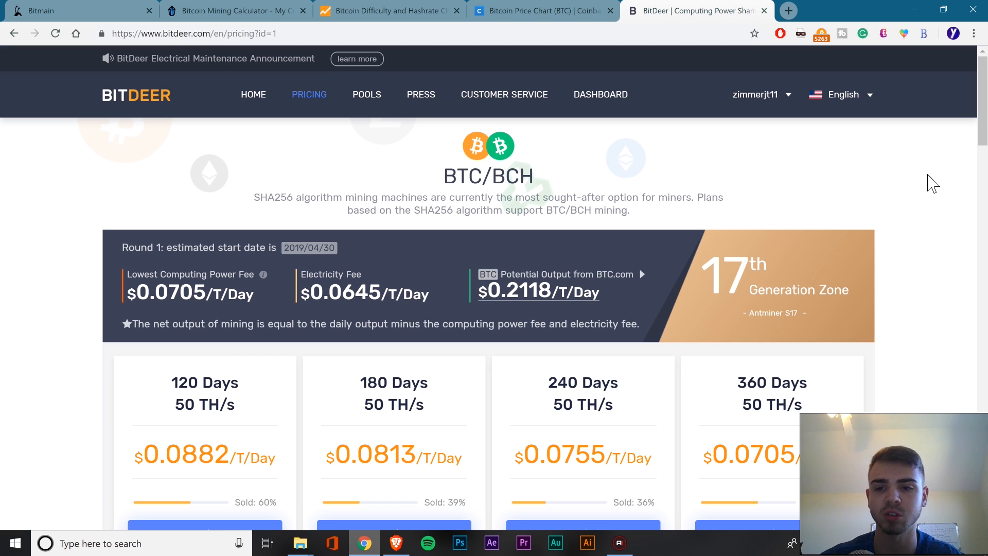
scroll(down, 3)
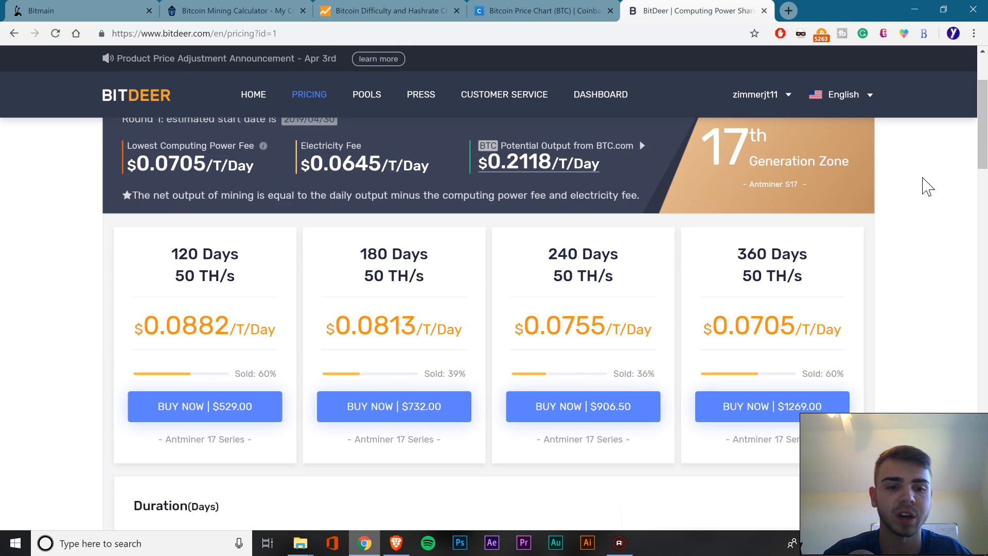